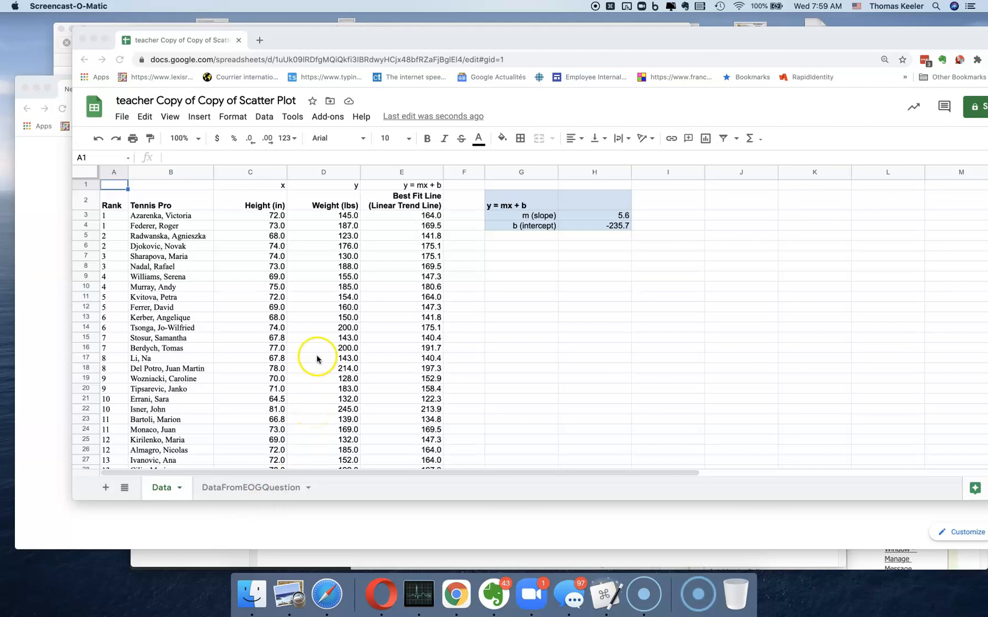
mouse_move(162, 487)
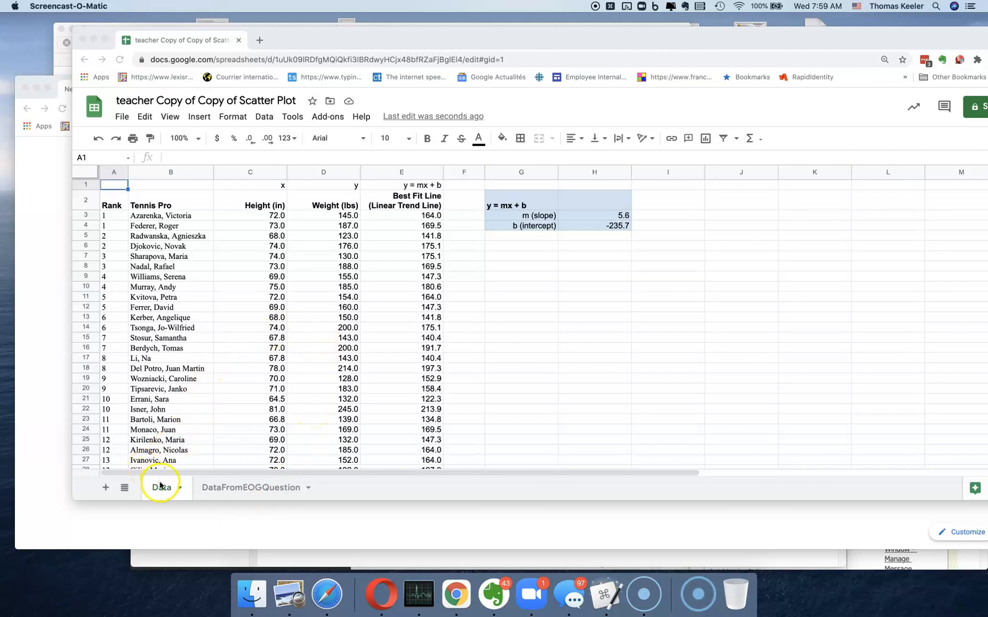
mouse_move(304, 282)
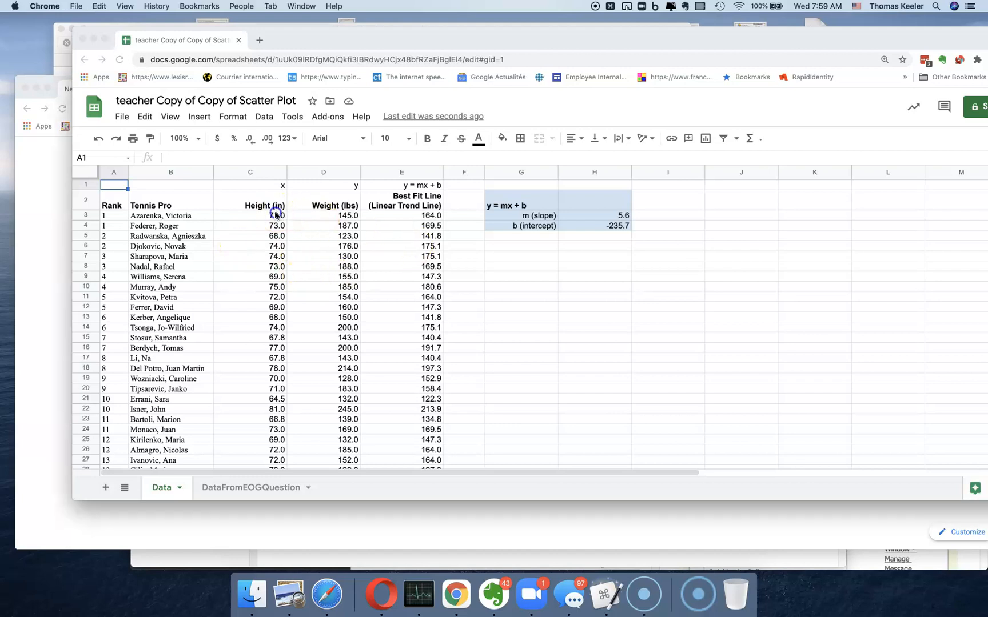
Review the height/weight example's slope, intercept and best-fit formulas in H3, H4, E3 and E4.
left_click(594, 215)
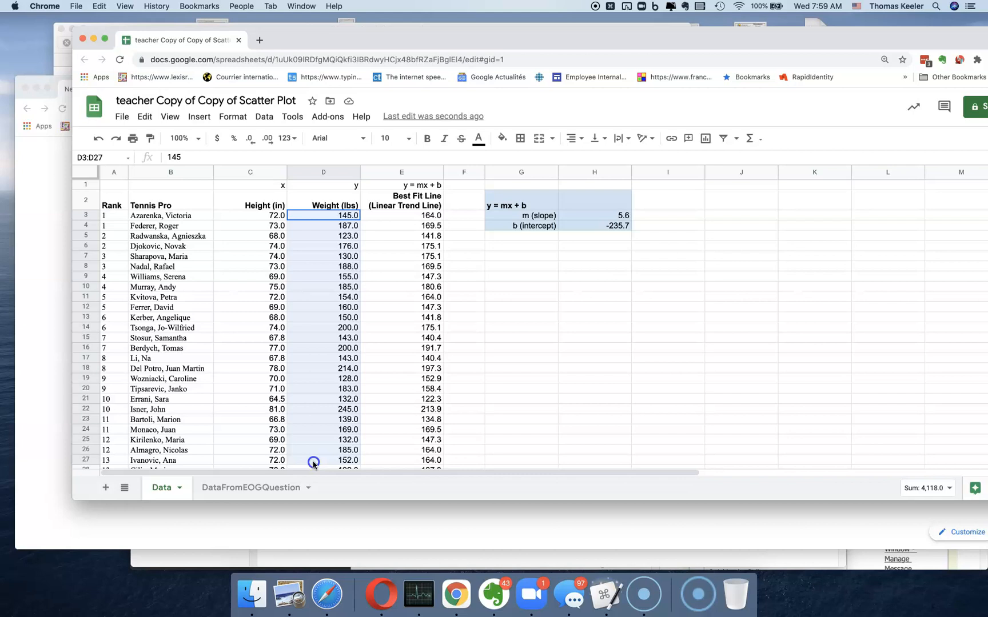
left_click(250, 215)
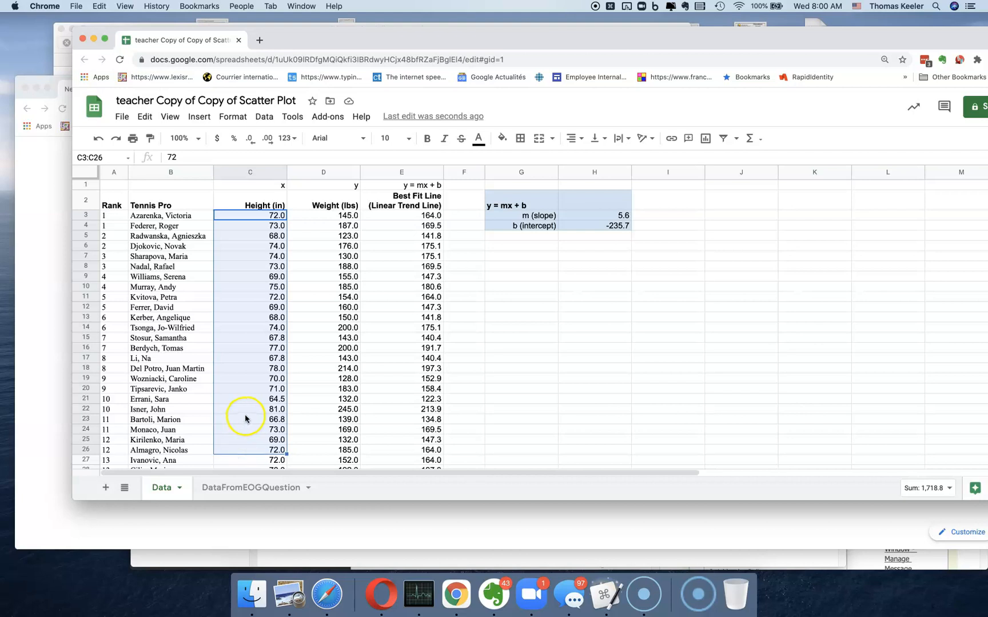
mouse_move(589, 214)
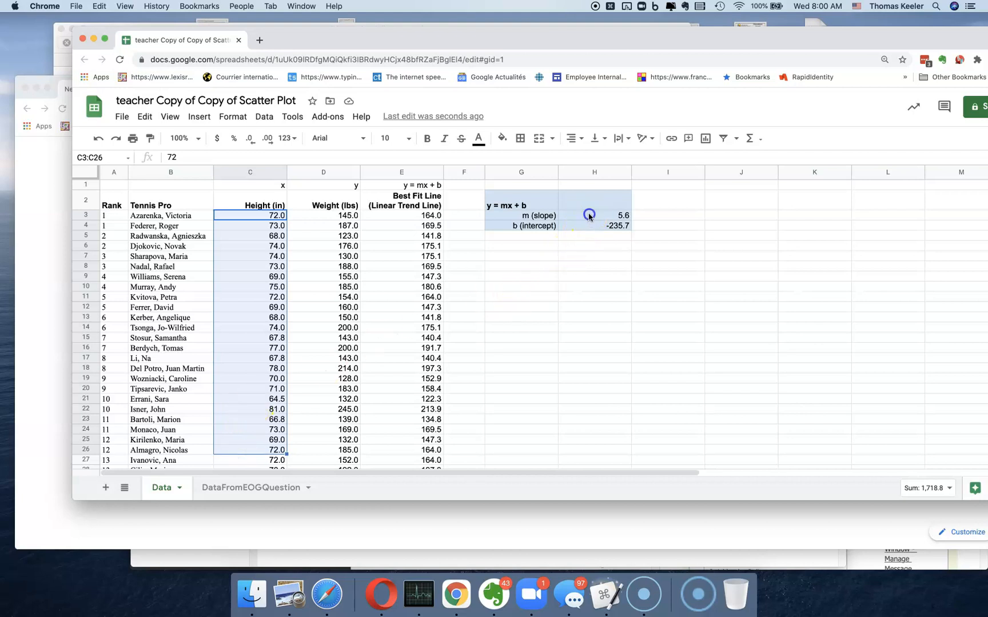
left_click(593, 215)
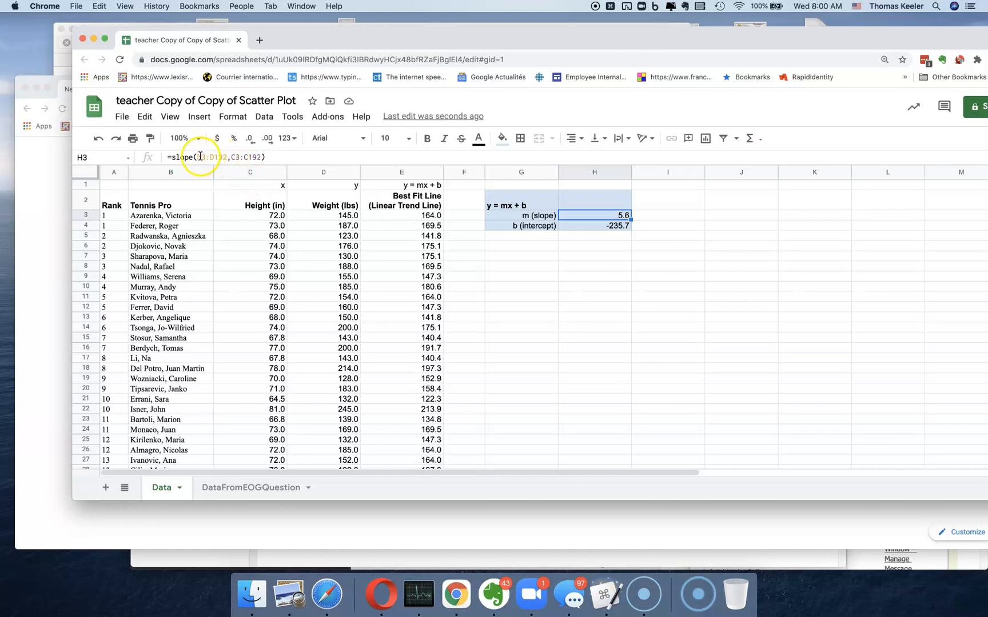
mouse_move(343, 233)
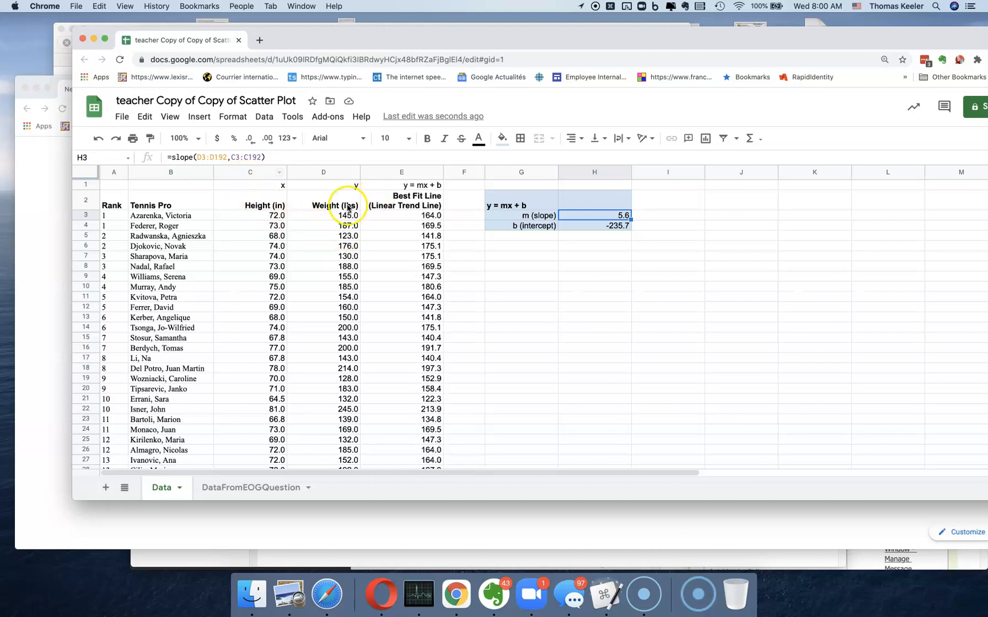
mouse_move(280, 367)
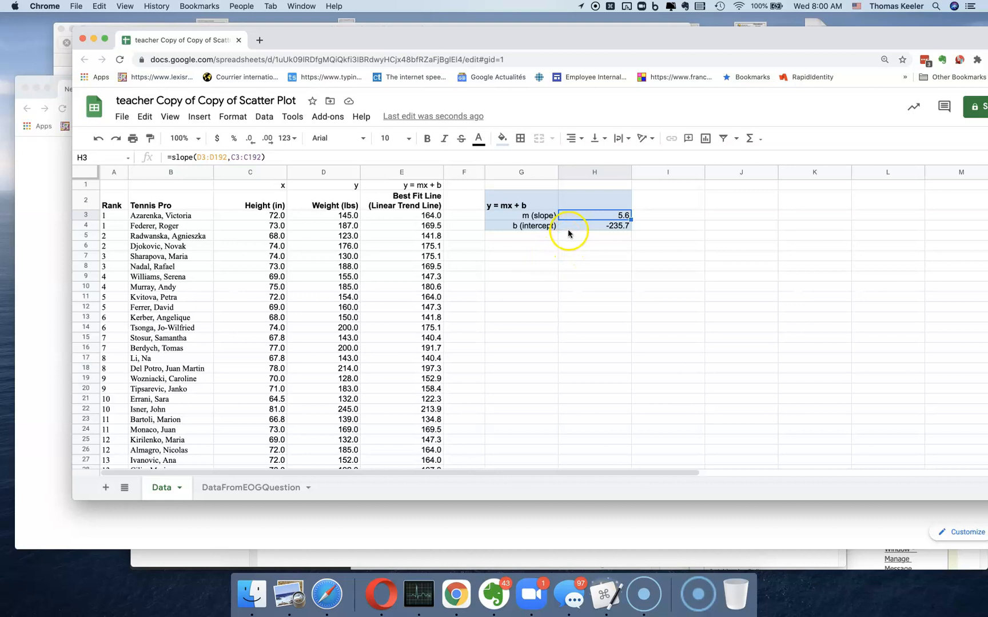
left_click(594, 226)
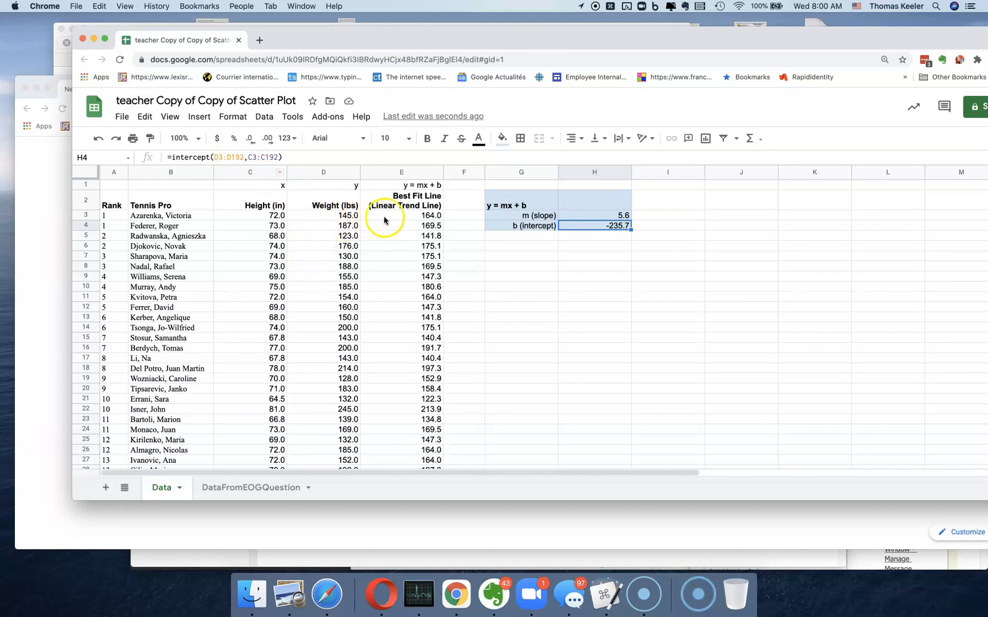
left_click(402, 214)
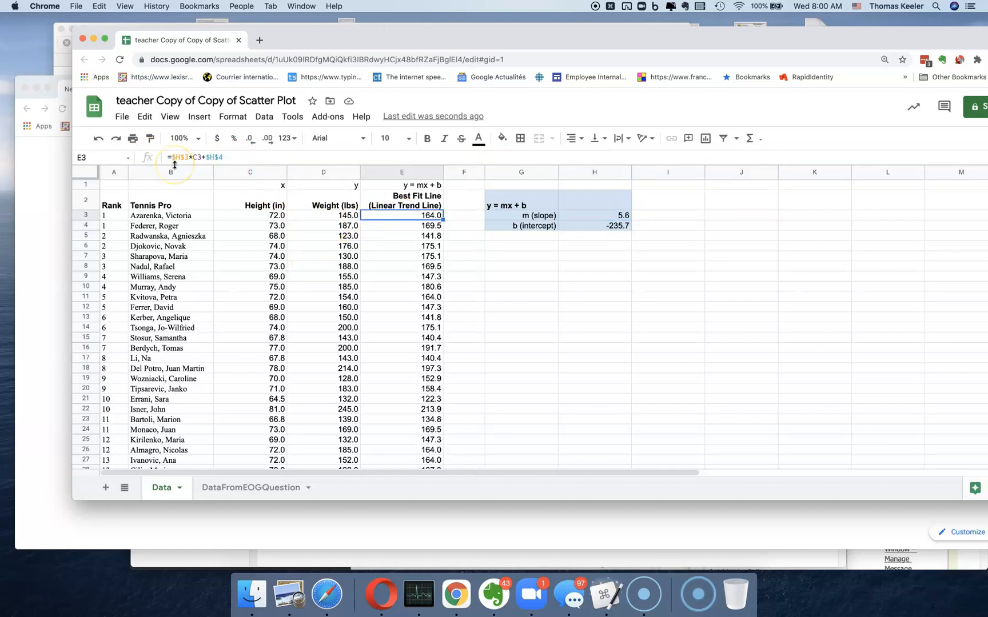
mouse_move(175, 172)
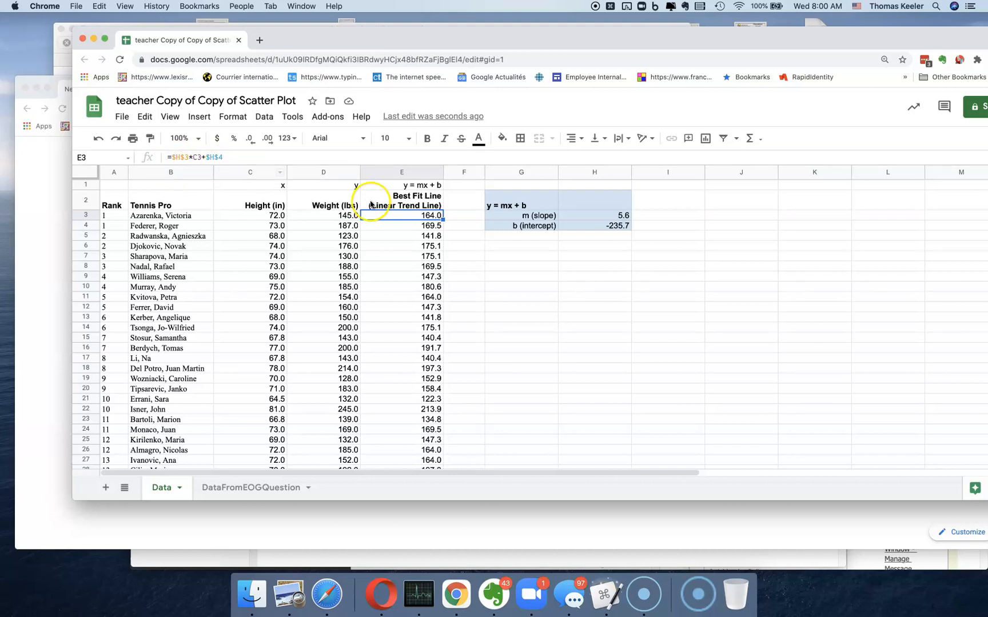
mouse_move(309, 226)
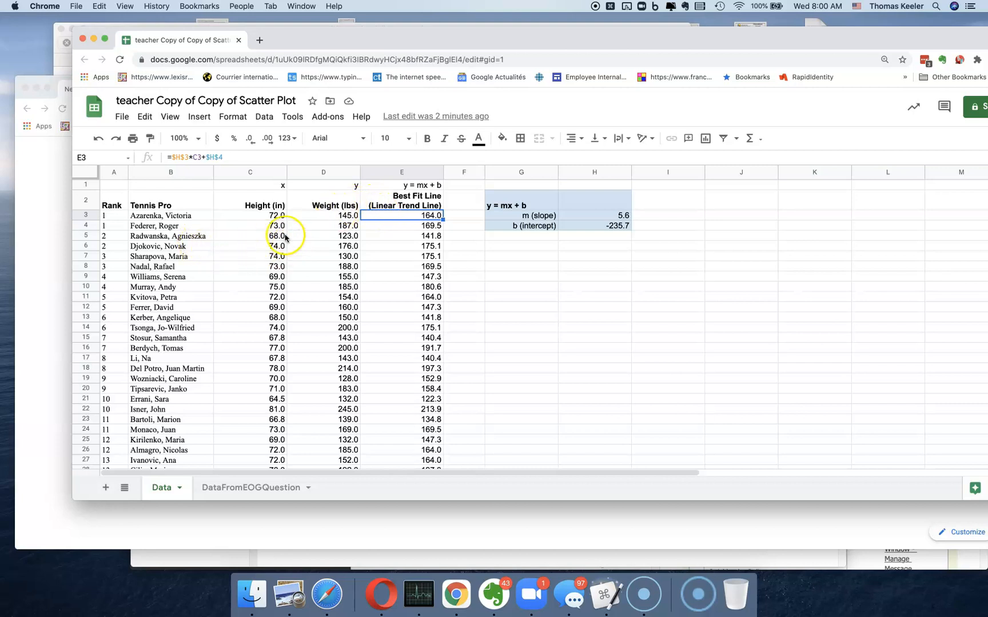
mouse_move(281, 237)
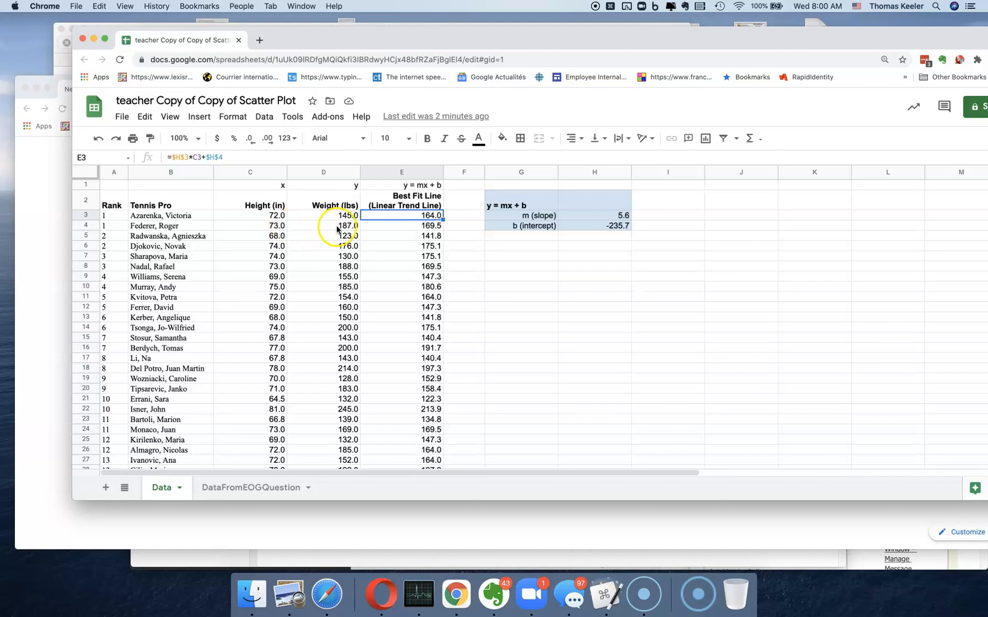
left_click(400, 225)
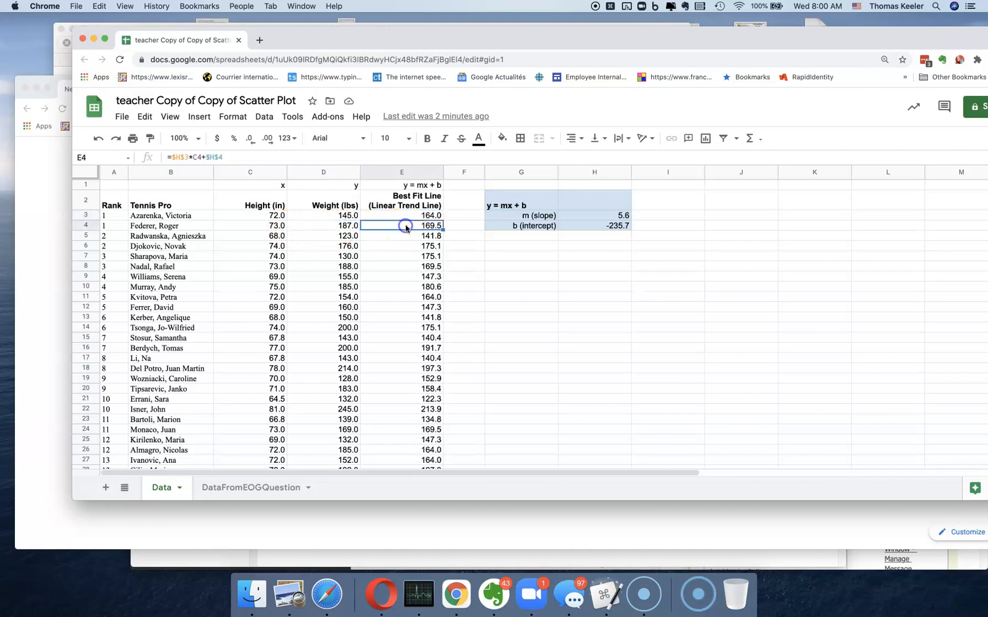
mouse_move(405, 226)
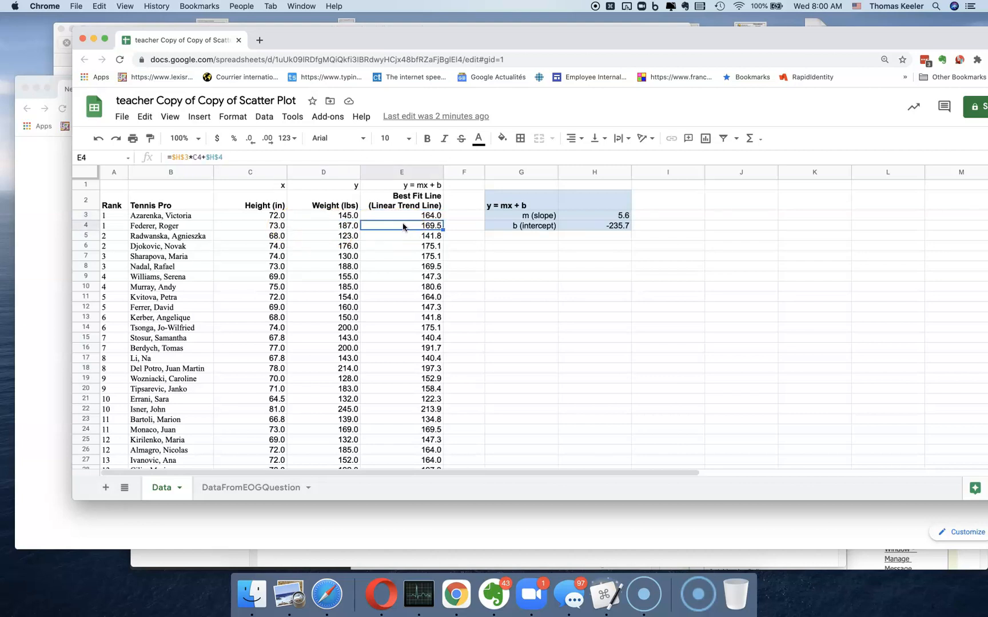
mouse_move(320, 286)
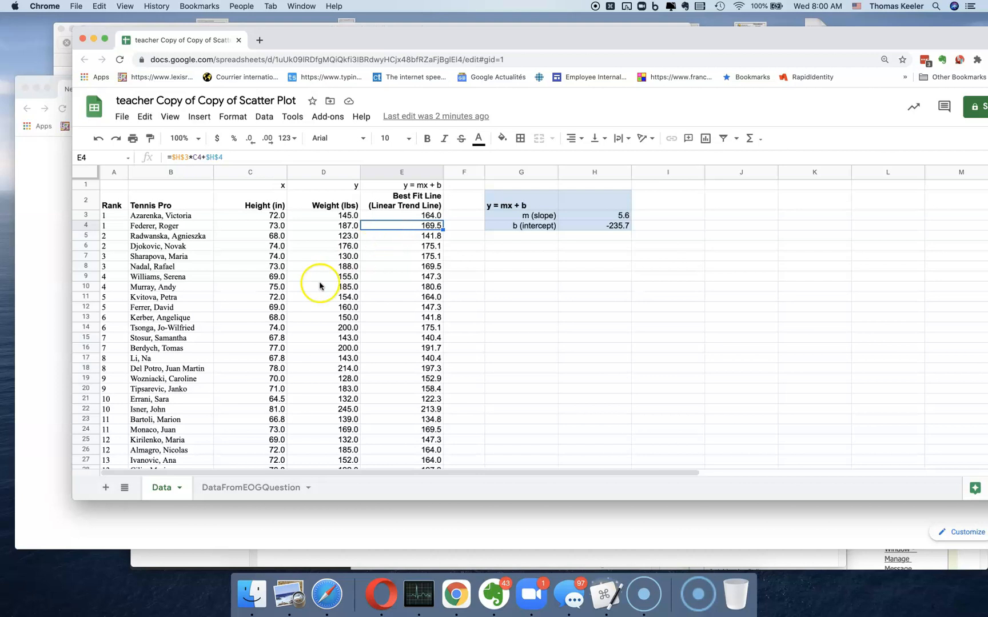
mouse_move(408, 229)
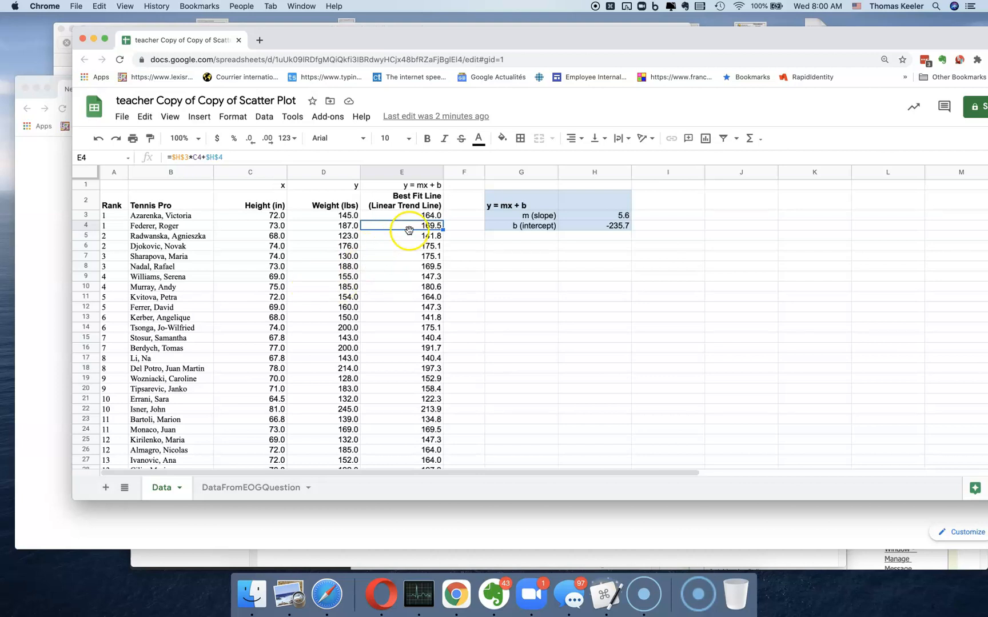
mouse_move(408, 231)
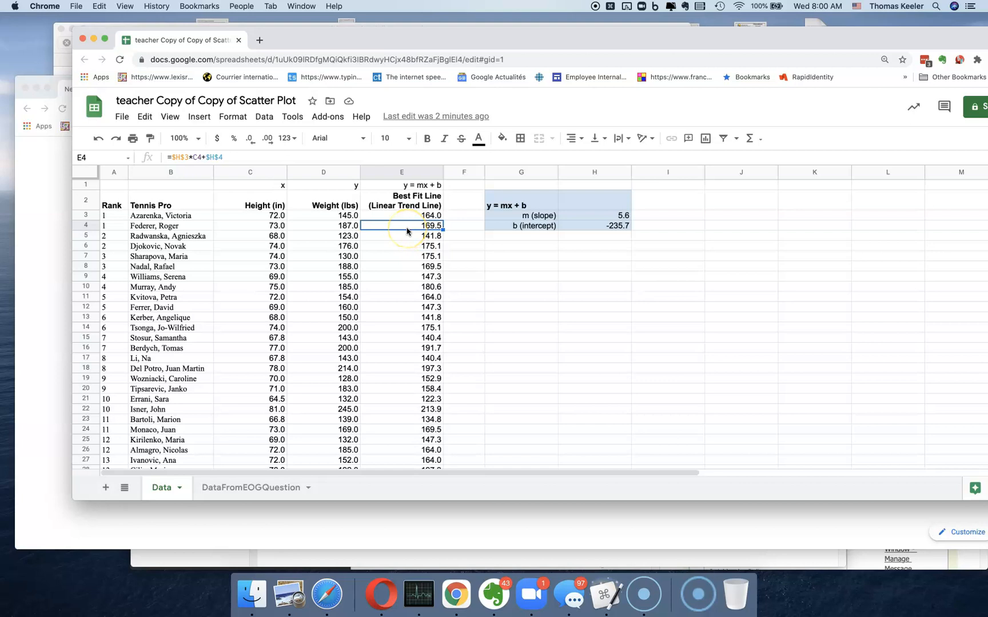
mouse_move(396, 241)
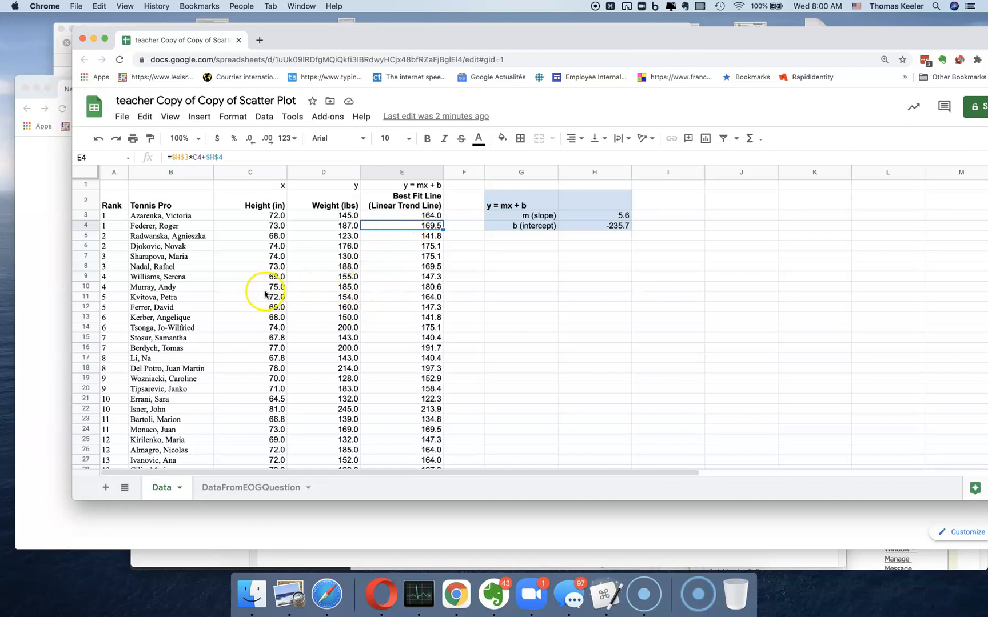
Check the example's last rows (C10, E10, D13) and switch to the DataFromEOGQuestion sheet.
left_click(250, 287)
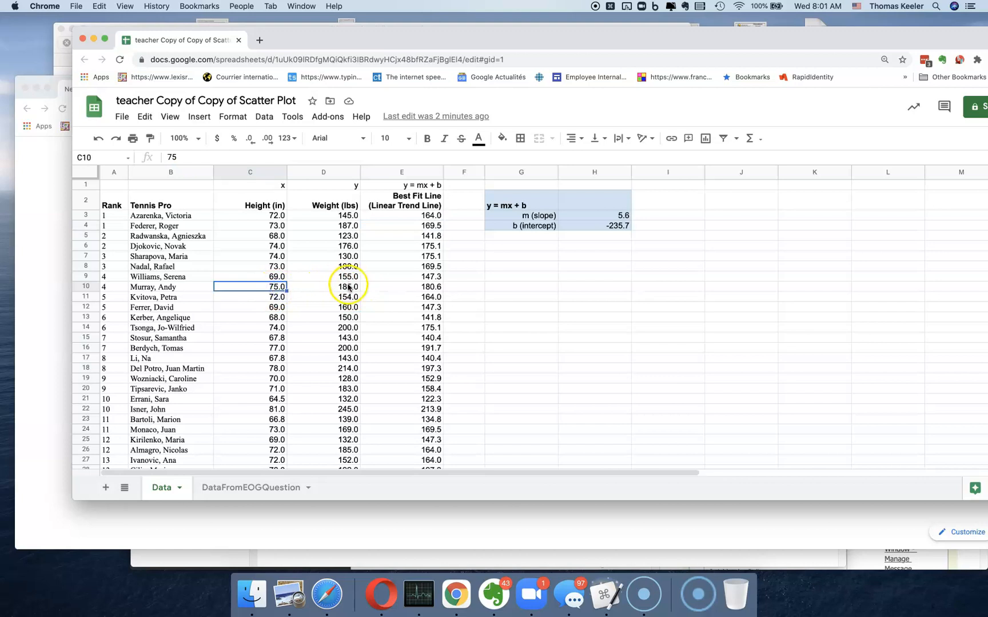
left_click(402, 287)
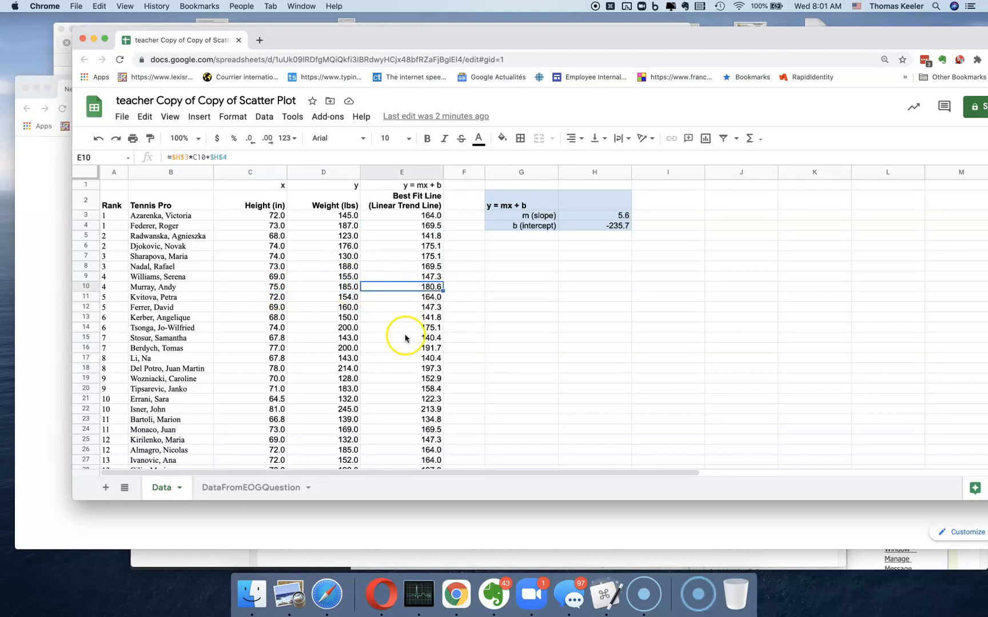
mouse_move(372, 328)
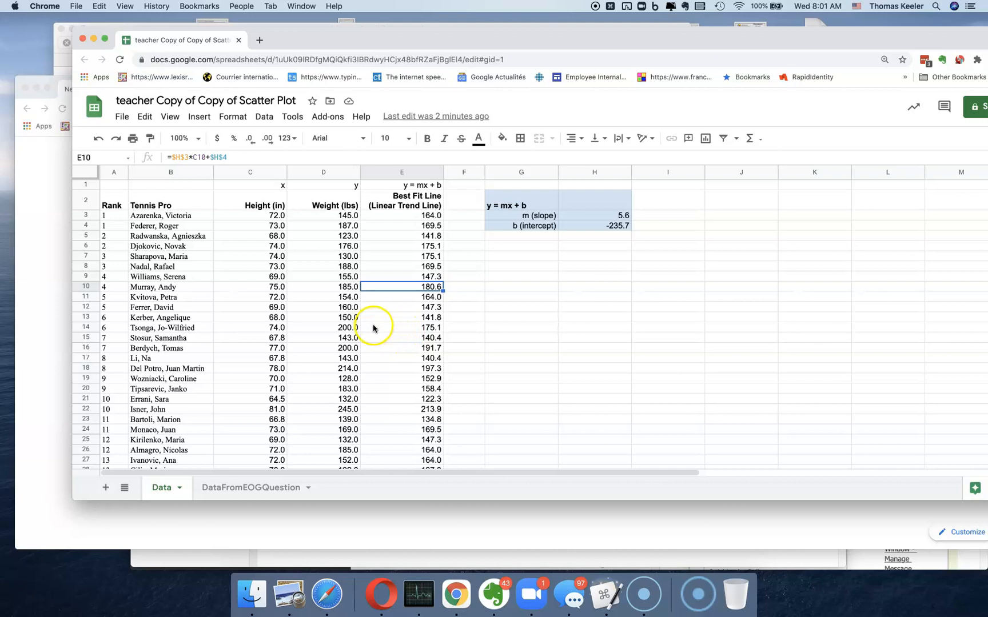
left_click(347, 317)
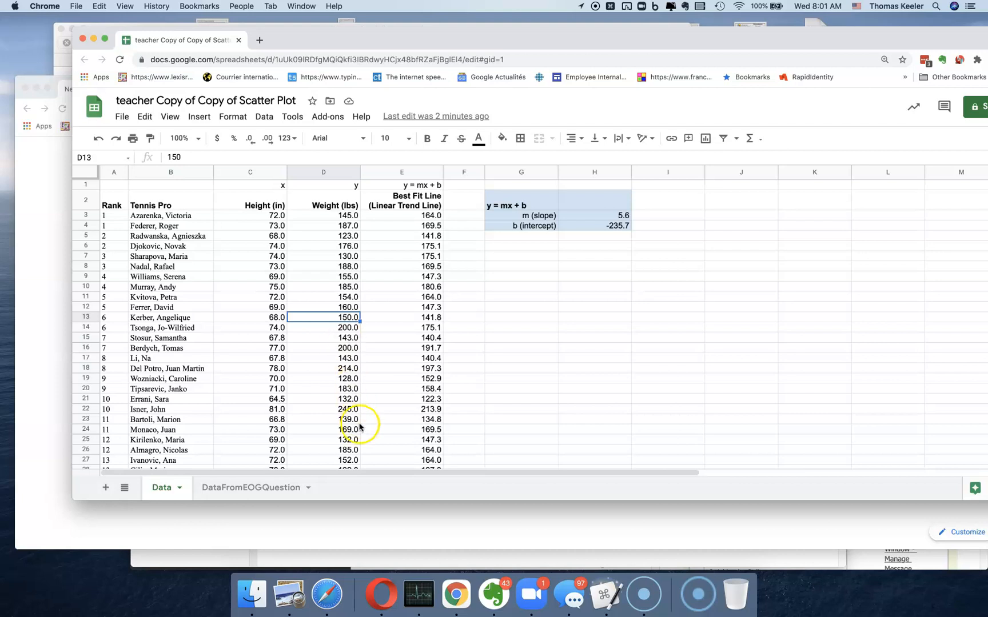
mouse_move(277, 473)
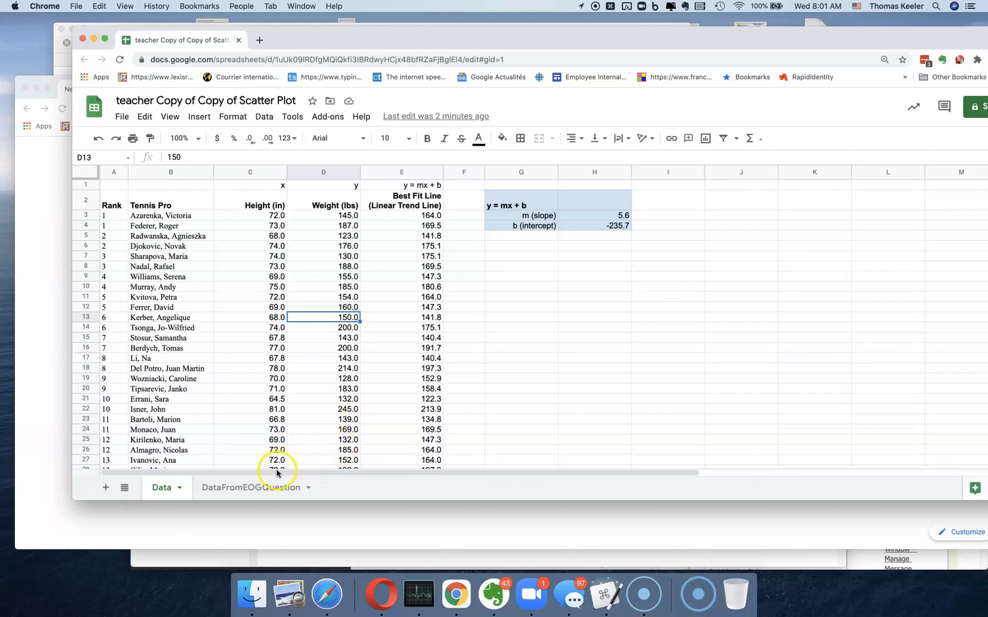
left_click(251, 487)
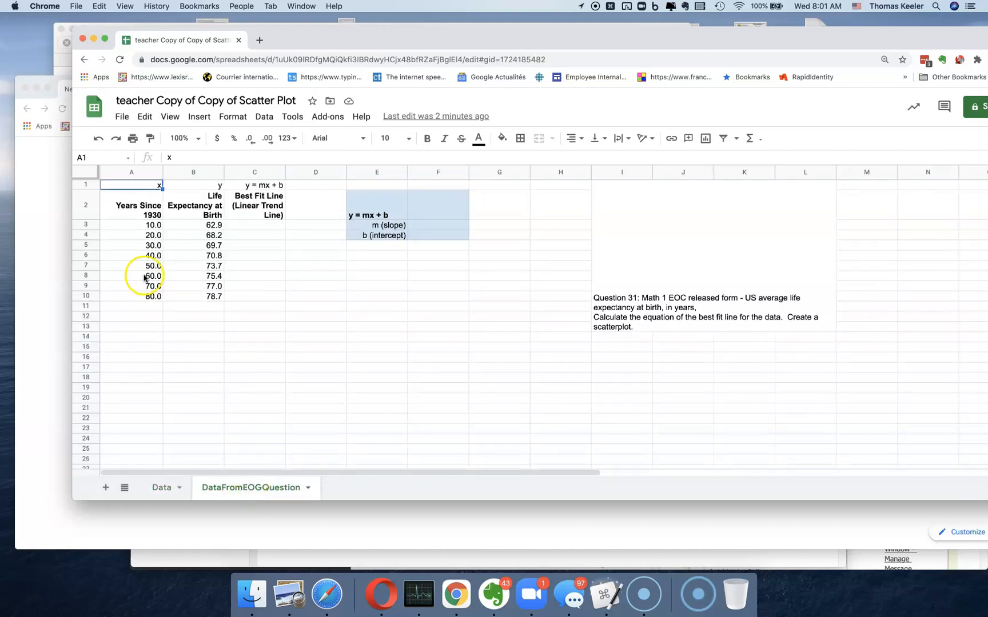
mouse_move(147, 234)
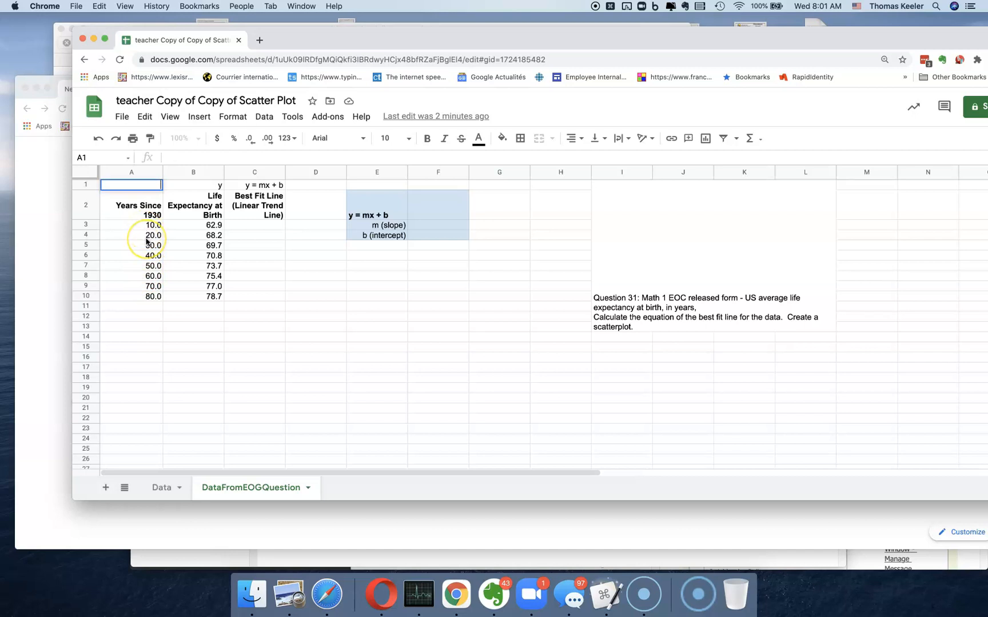
mouse_move(420, 226)
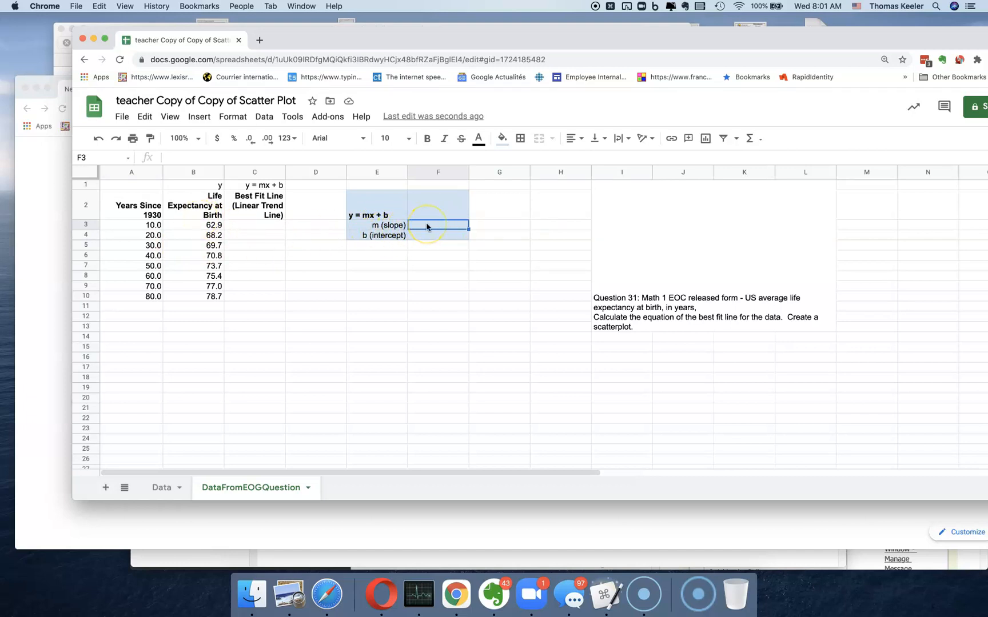
Enter =slope(b3:b10,a3:a10) beside m (slope), giving 0.2.
type("=slope(")
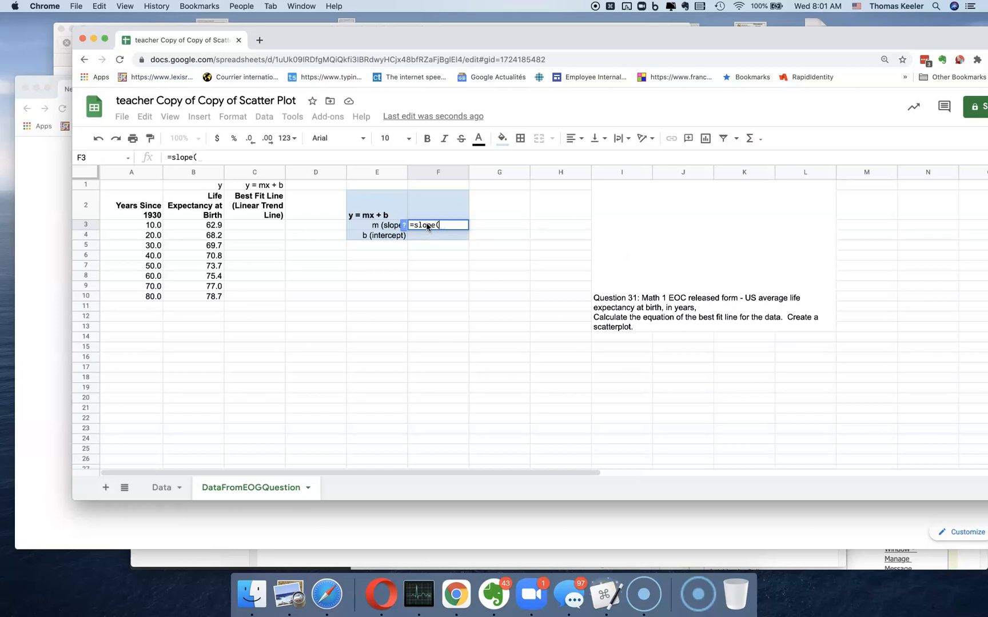
type("b3:")
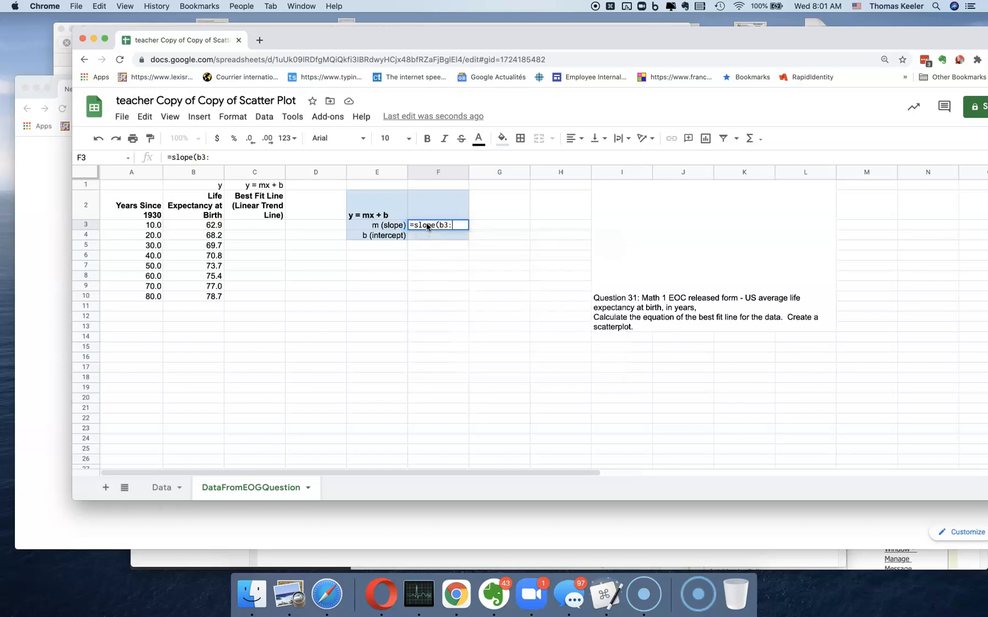
type("b10,")
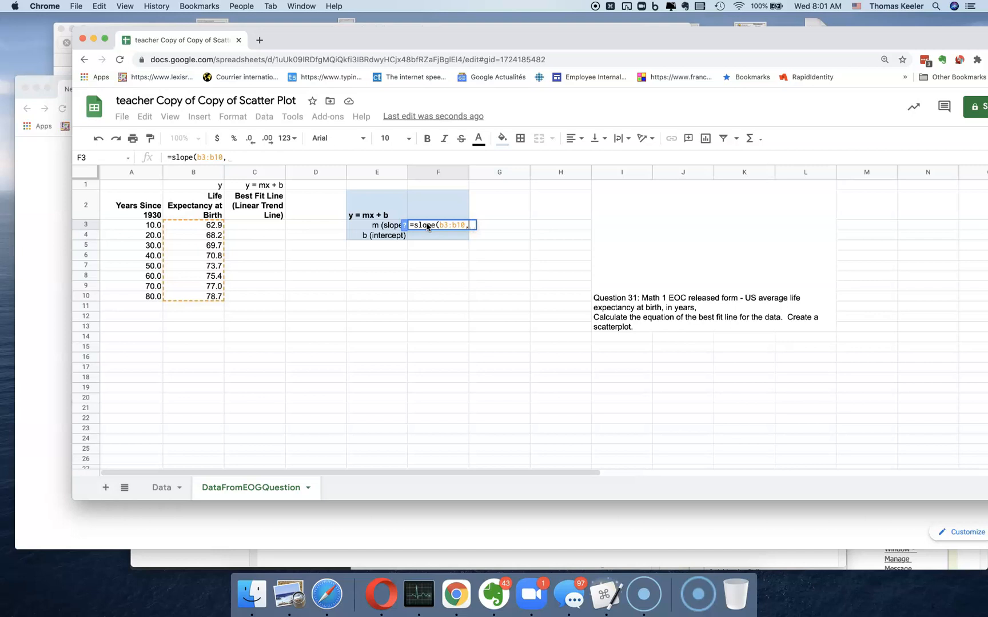
type("a3")
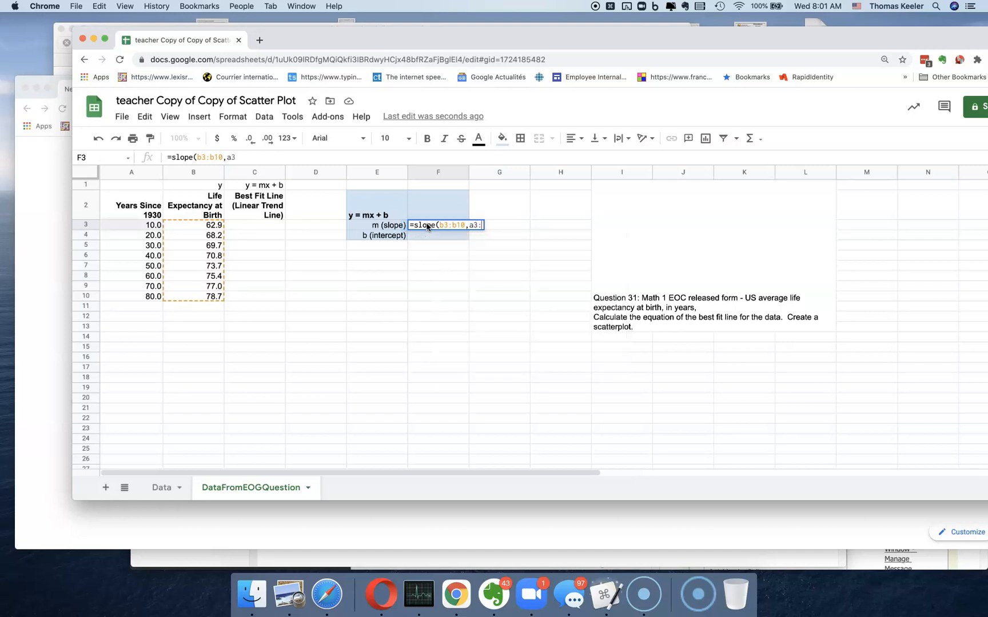
type(":a10")
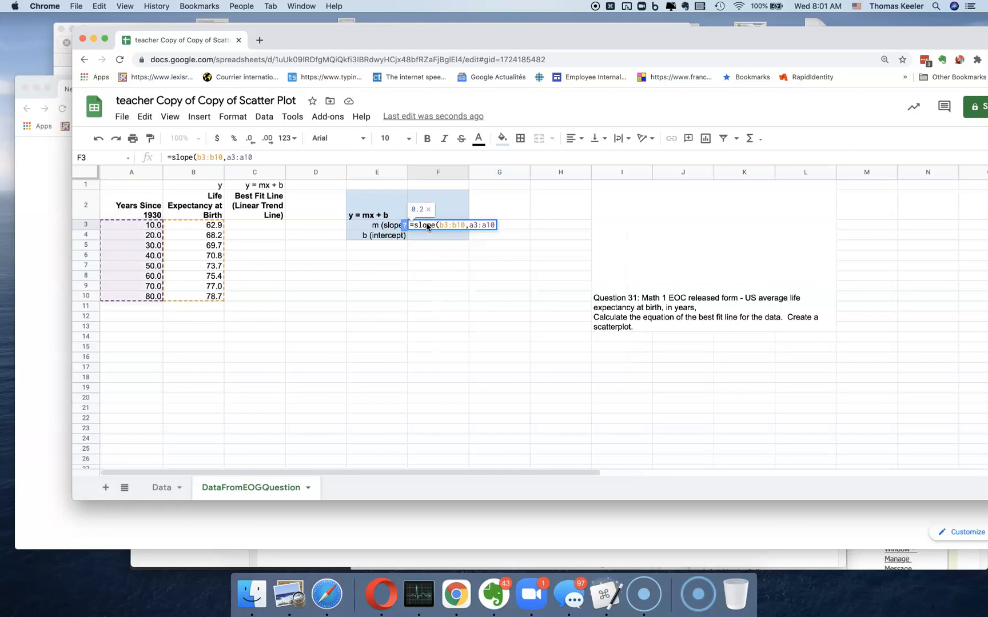
key("Return")
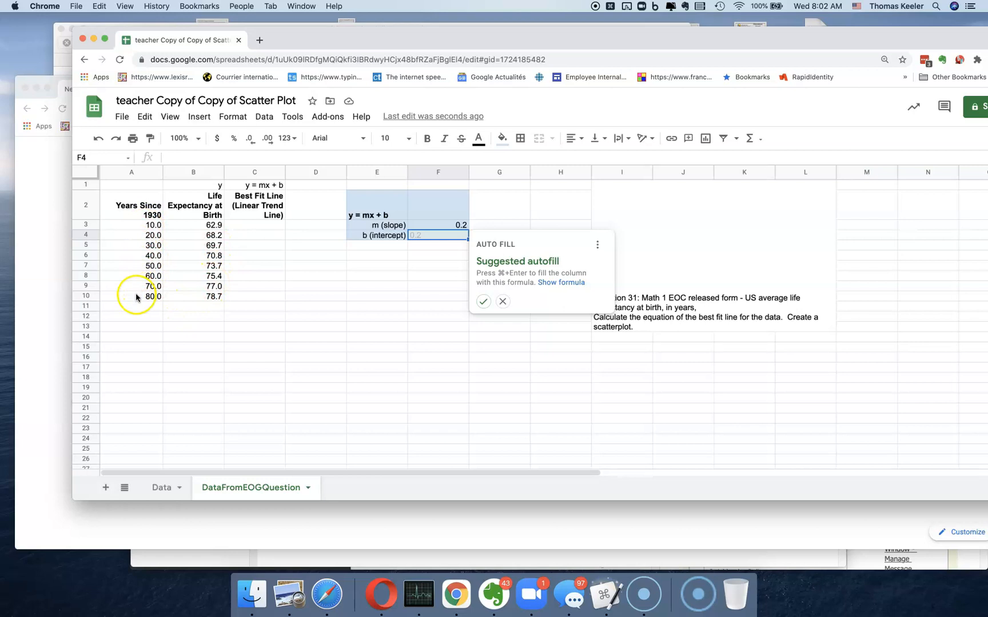
mouse_move(192, 297)
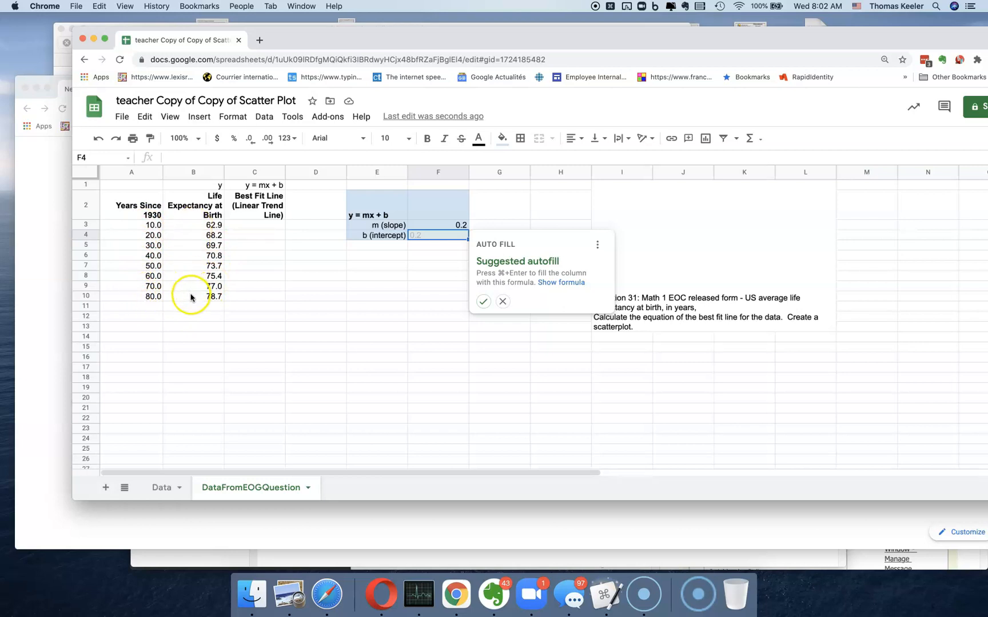
mouse_move(395, 252)
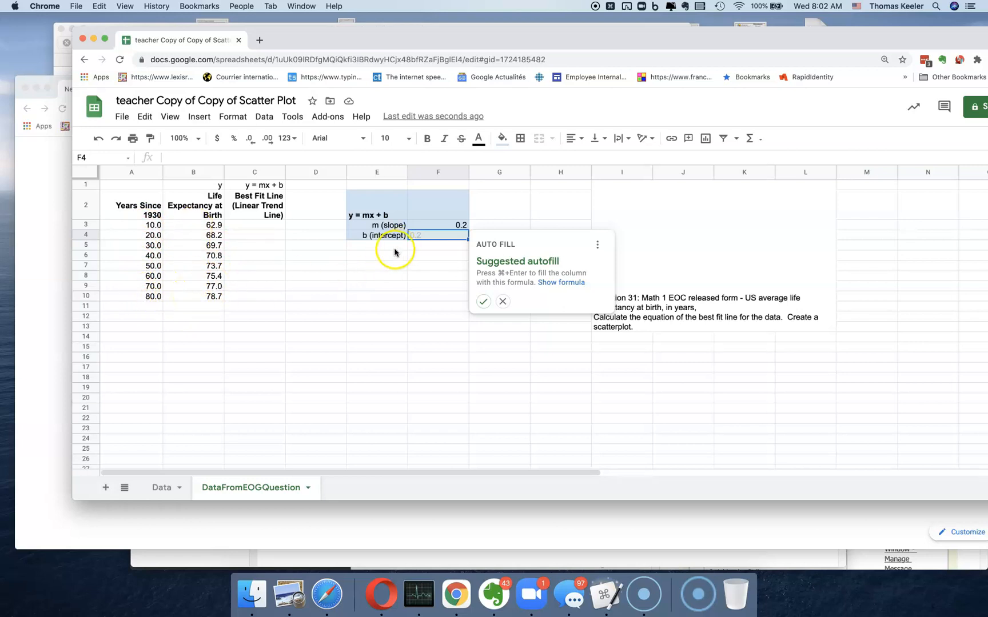
mouse_move(423, 240)
type("i")
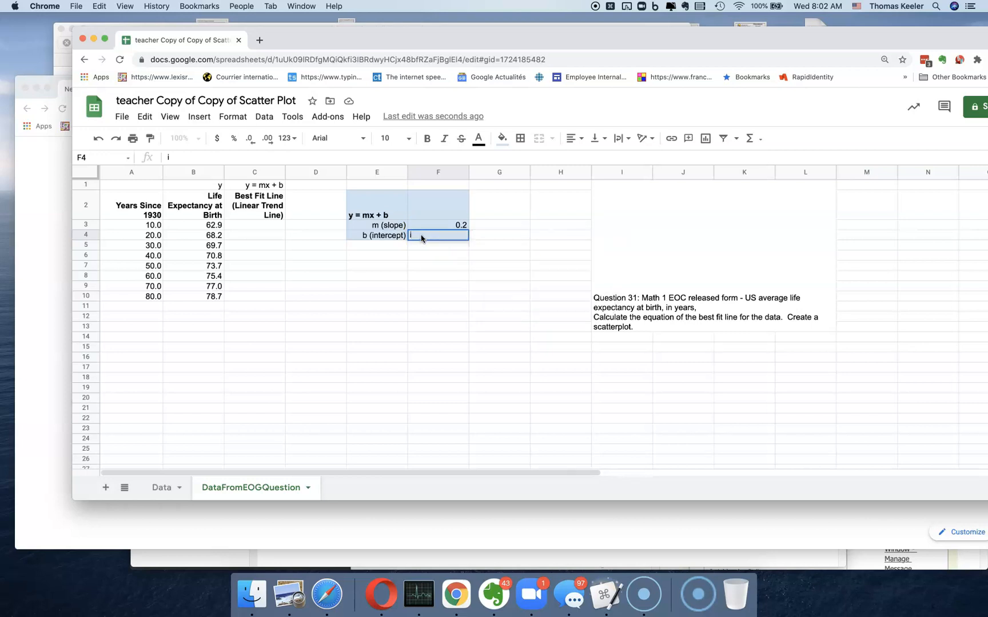
Enter =intercept(b3:b10,a3:a10) beside b (intercept), giving 62.7.
type("=in")
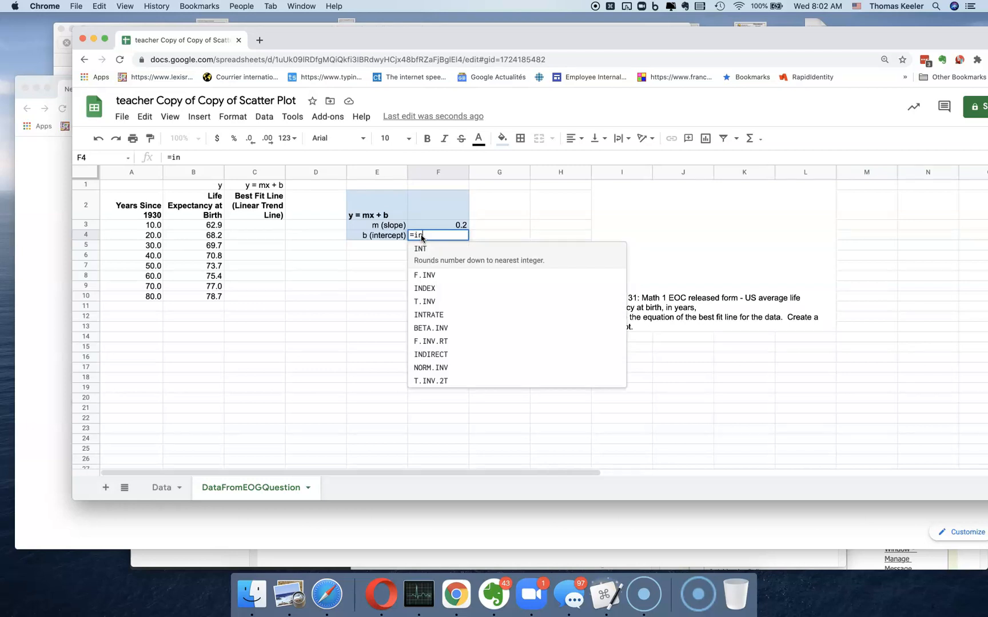
type("tercept")
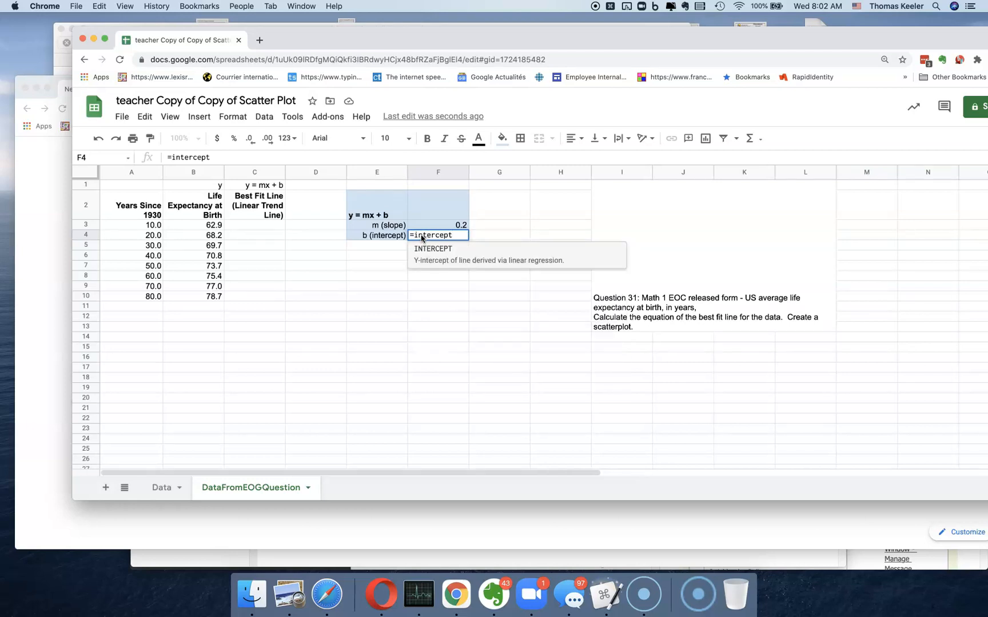
type("(")
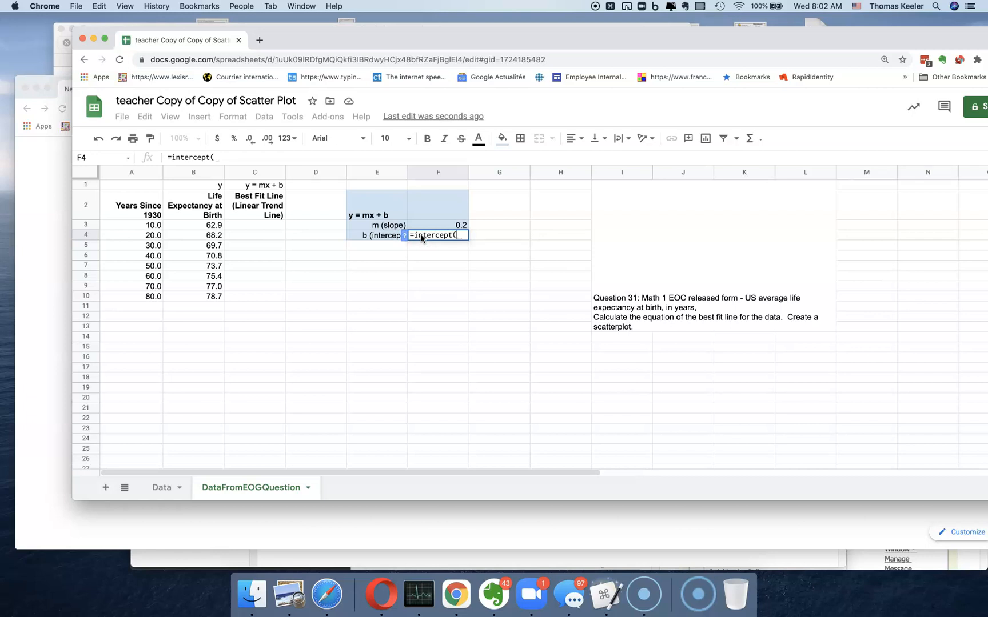
type("b3:b10,")
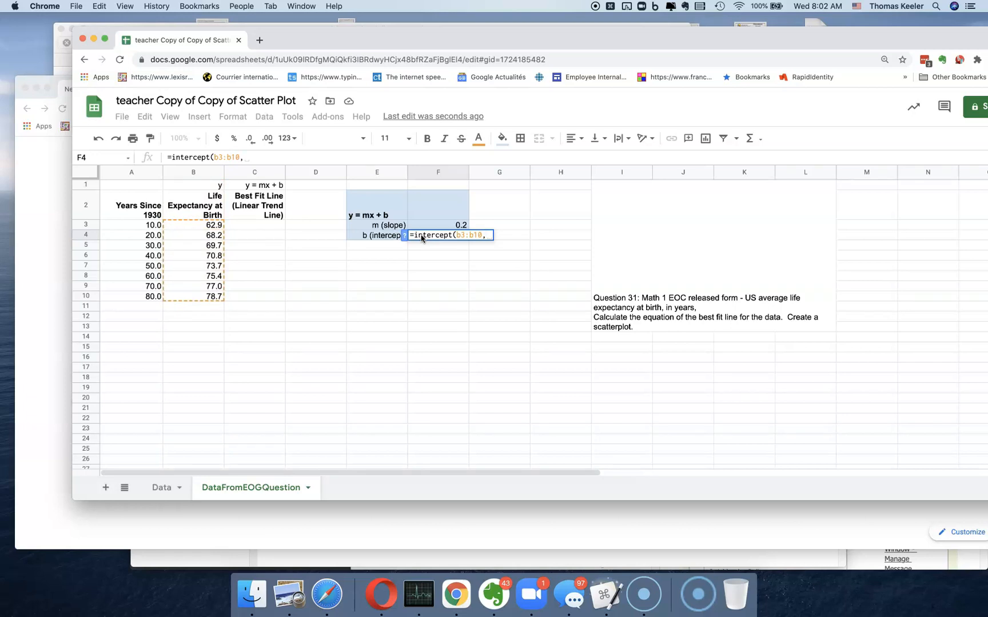
type("a3:a10")
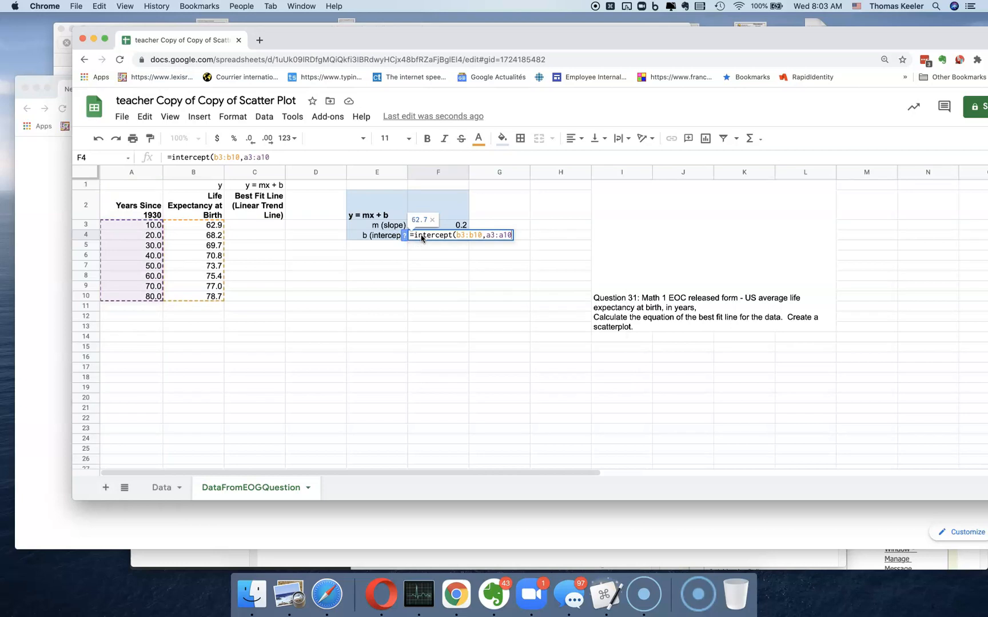
type(")")
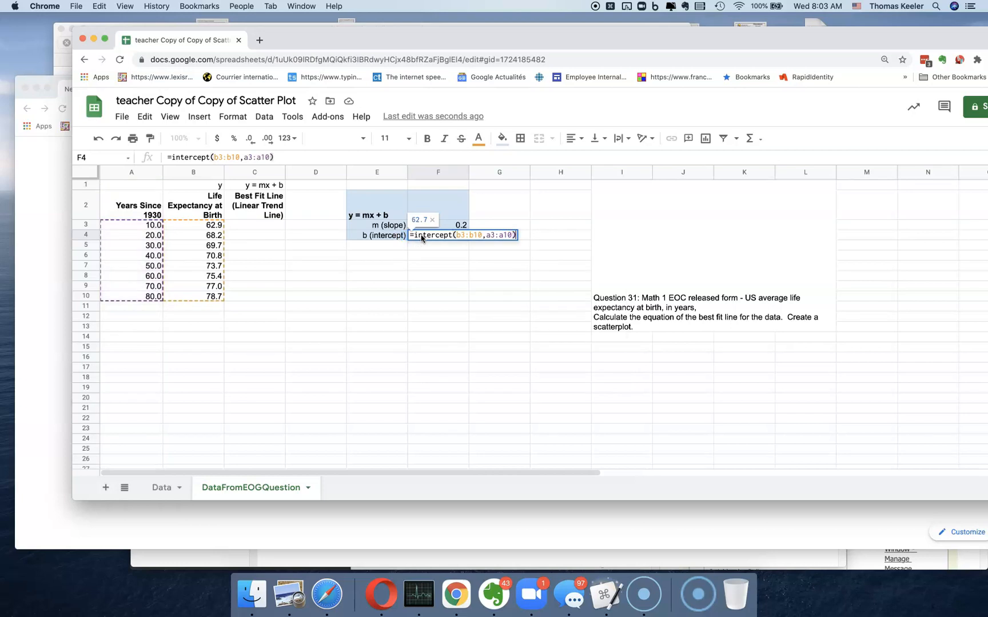
key("Return")
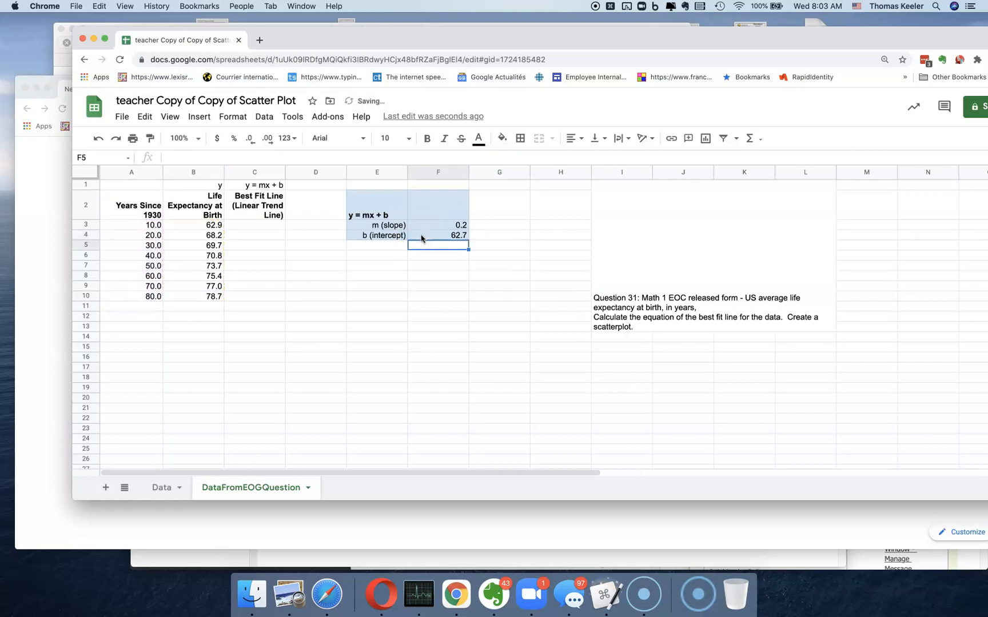
mouse_move(320, 239)
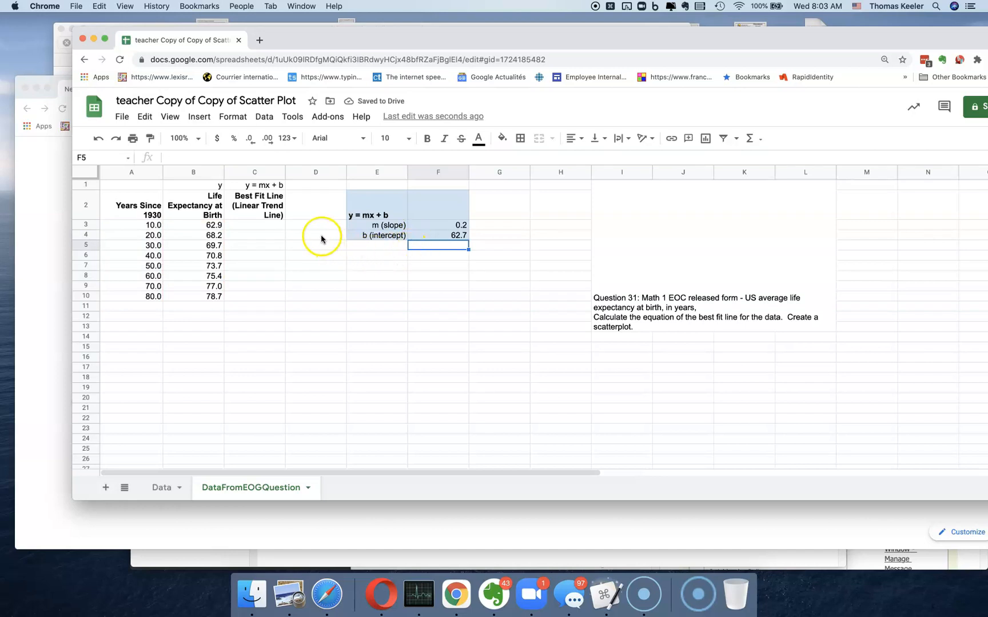
Enter =$F$3*A3+$F$4 in C3 with absolute slope and intercept references, giving 64.8.
left_click(255, 226)
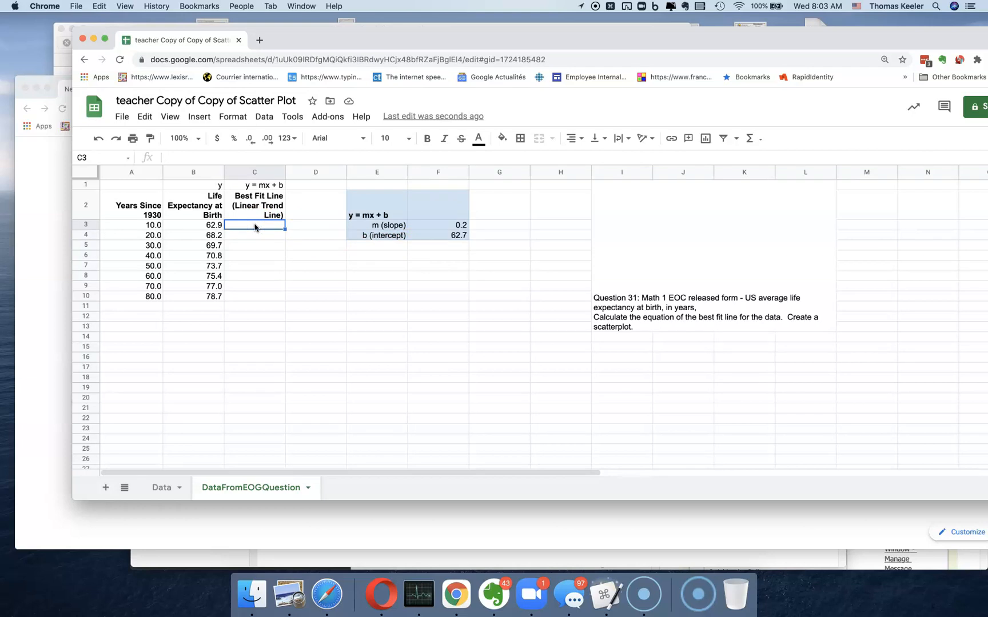
type("=$")
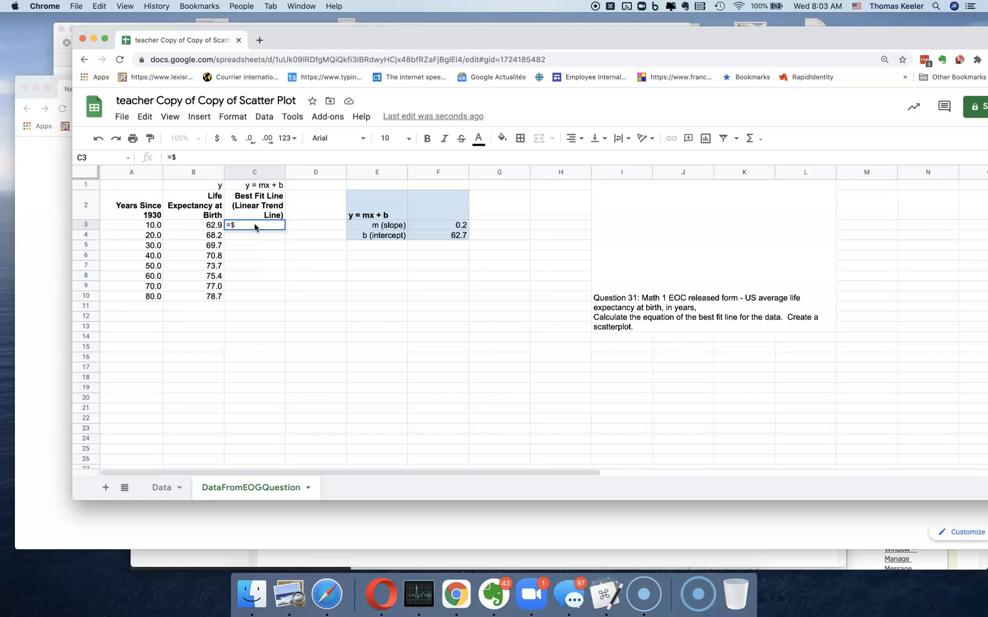
type("f2")
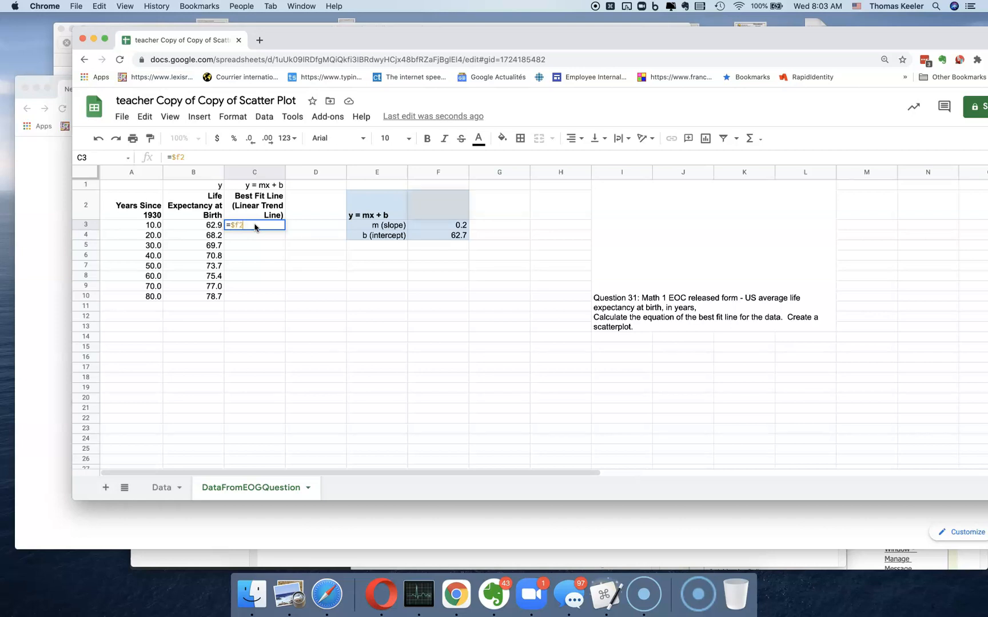
key("Backspace")
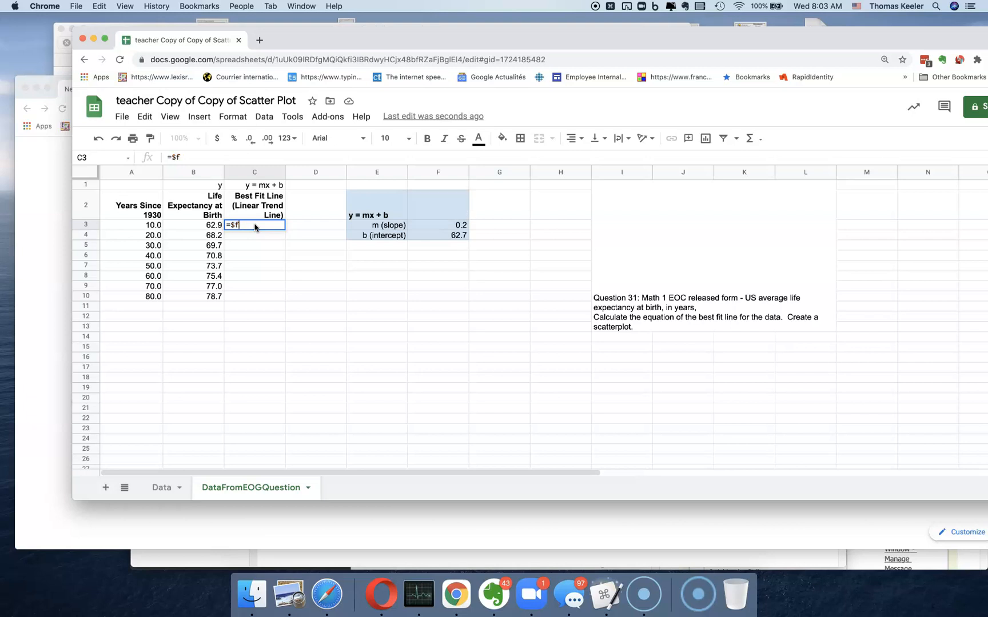
left_click(438, 204)
type("$")
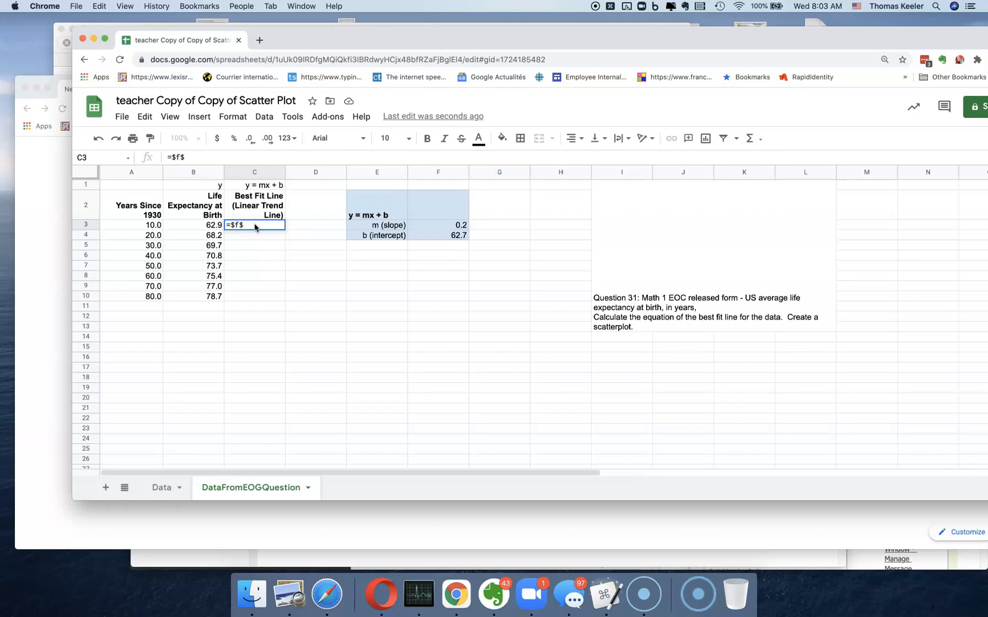
type("3")
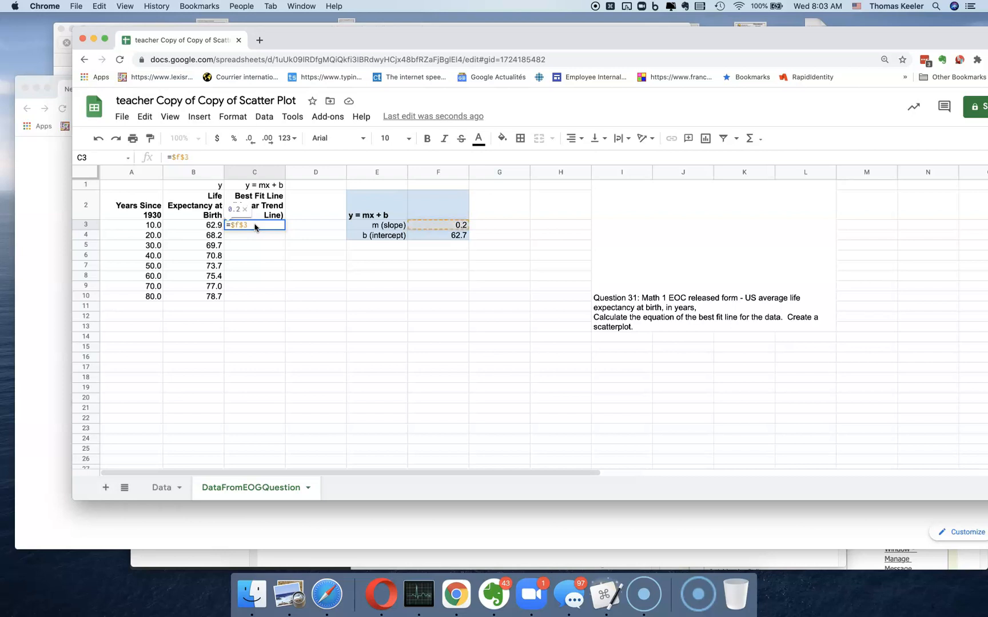
type("*")
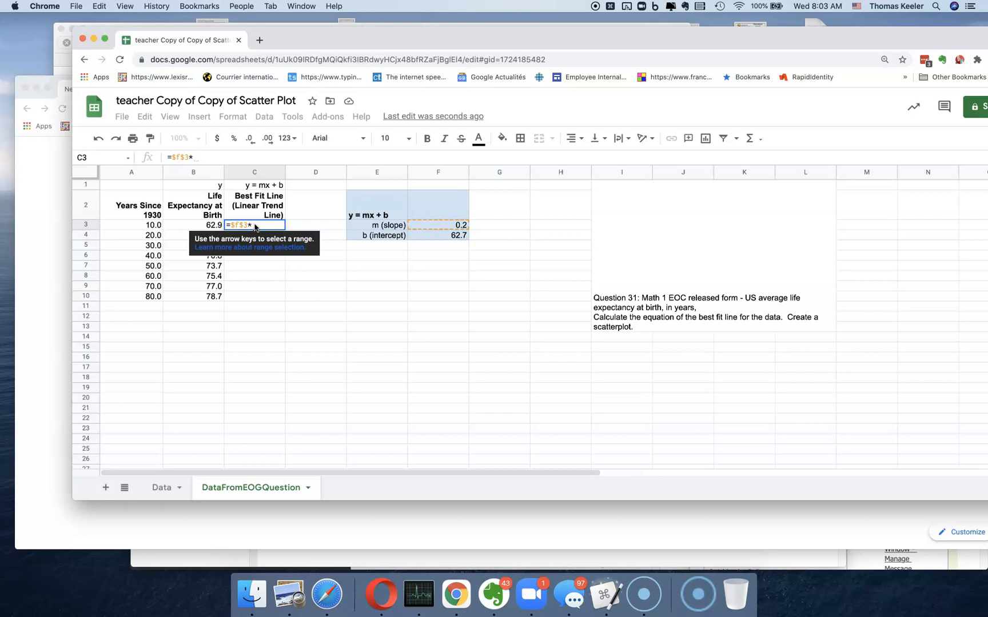
type("a3")
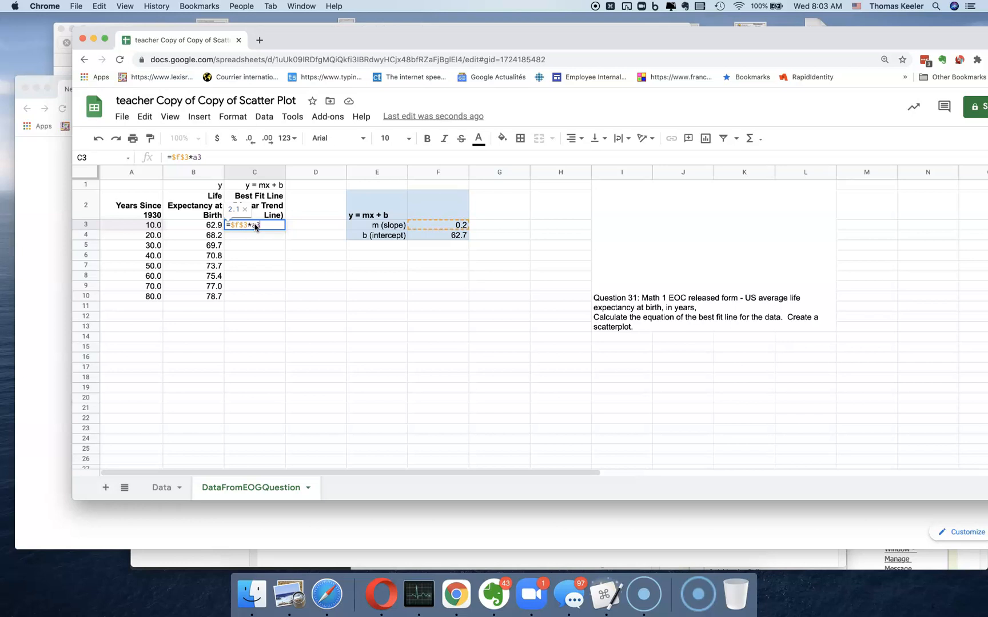
type("+")
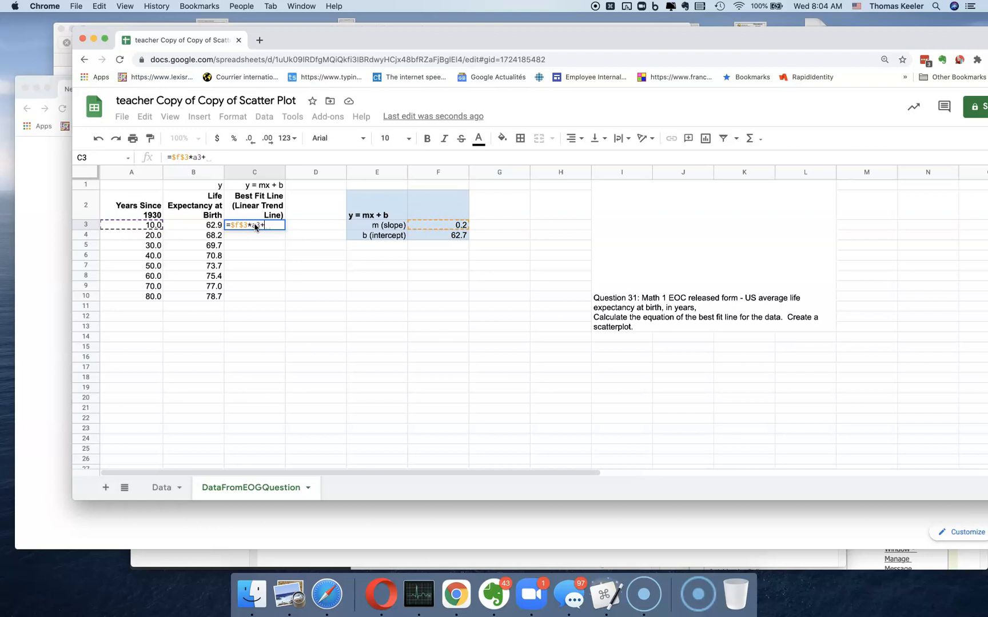
type("$")
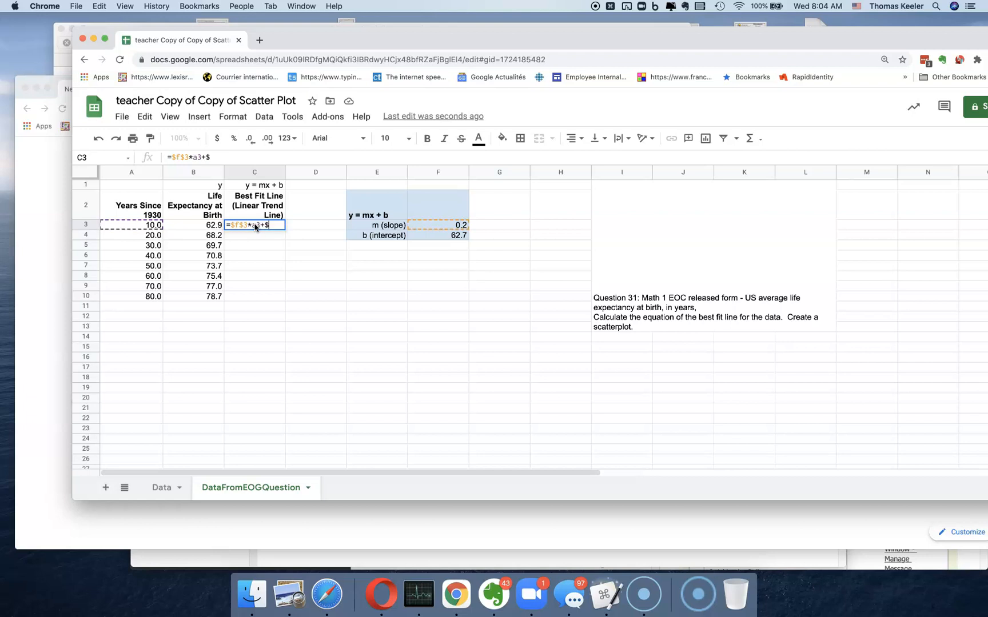
type("f$4")
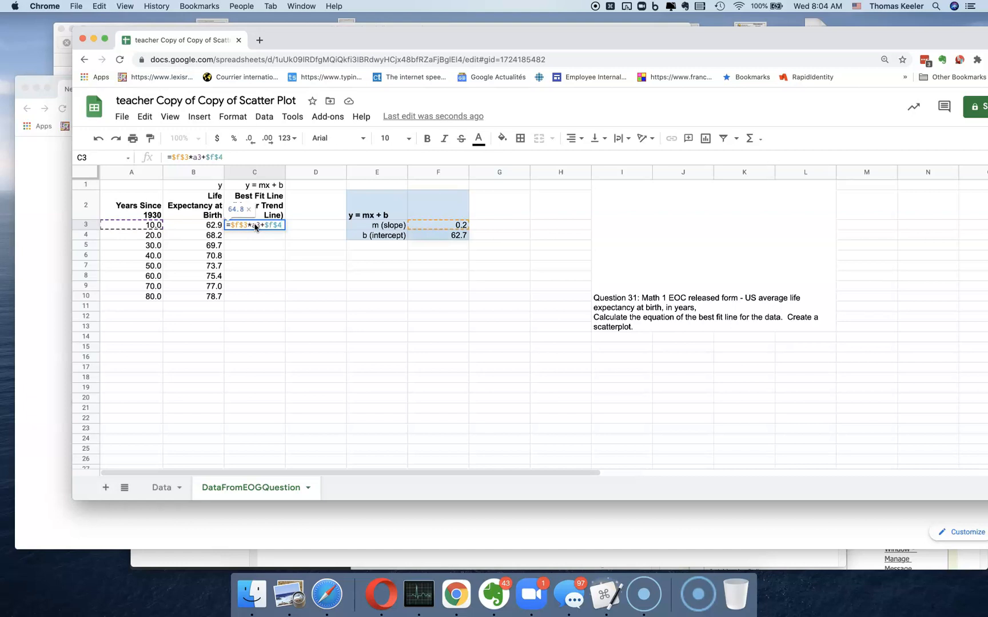
key("Return")
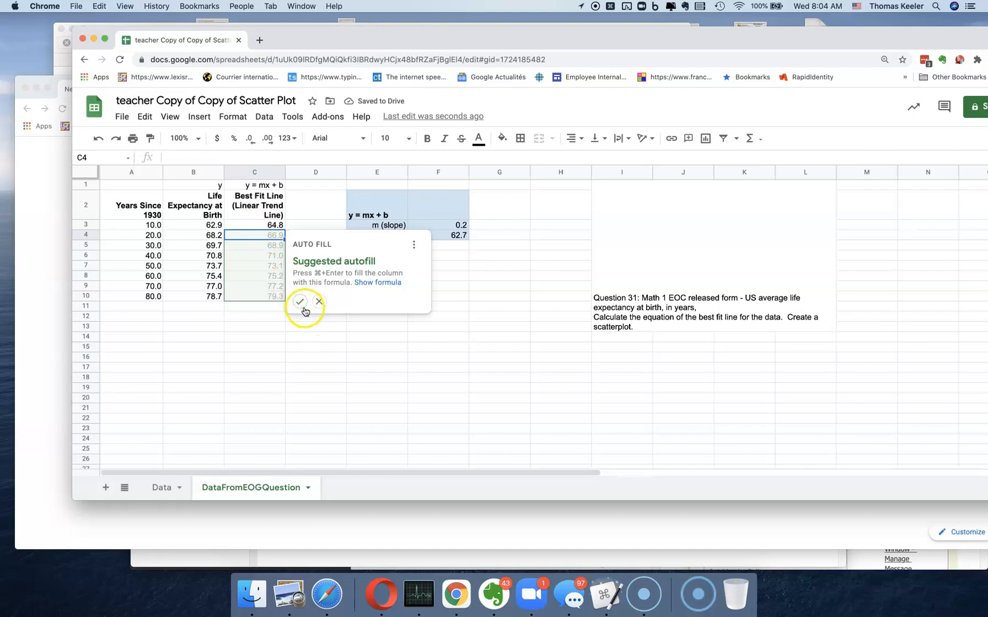
Accept the suggested autofill so the best-fit column runs from 64.8 to 79.3 through row 10.
left_click(299, 302)
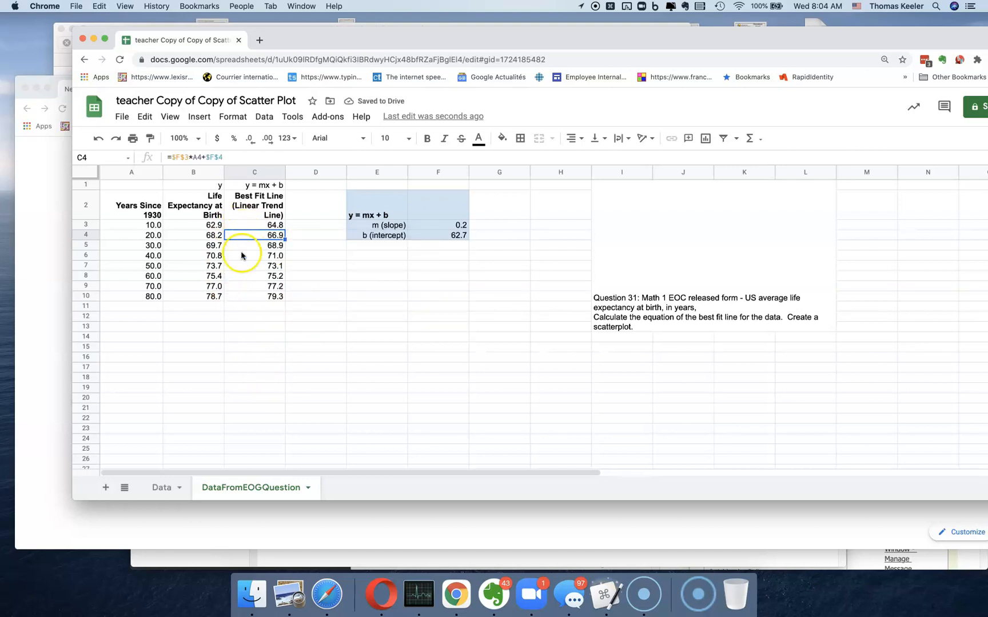
mouse_move(244, 300)
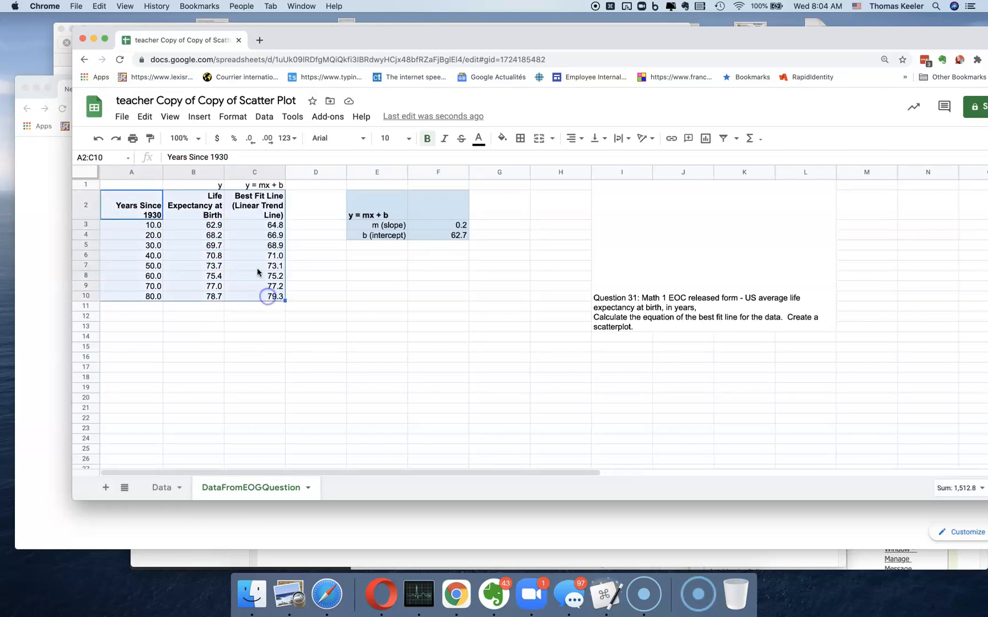
Insert a scatter chart of A2:C10 titled Life Expectancy at Birth and Best Fit Line.
left_click(199, 117)
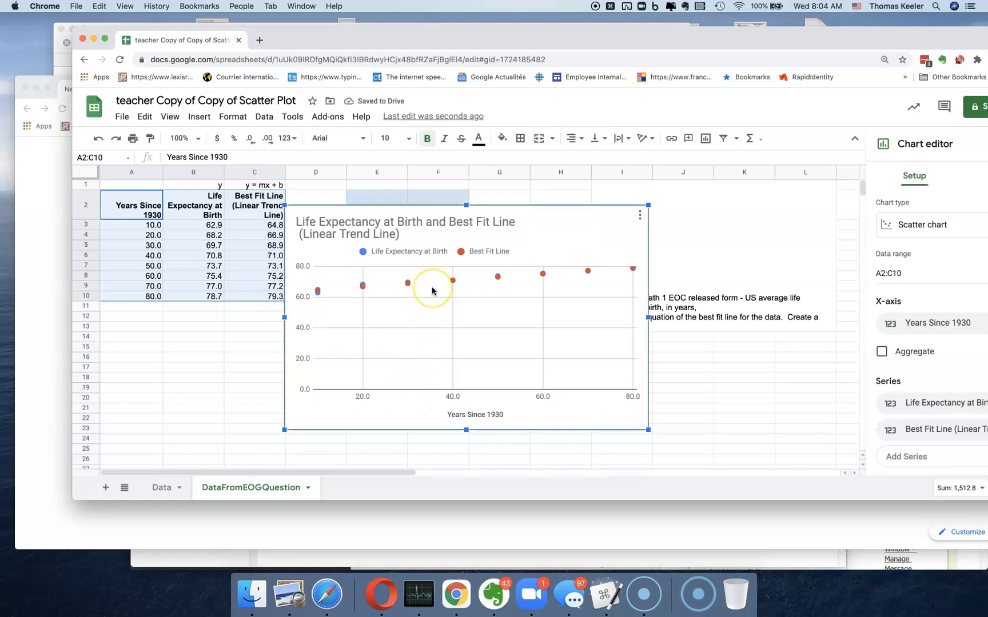
mouse_move(431, 296)
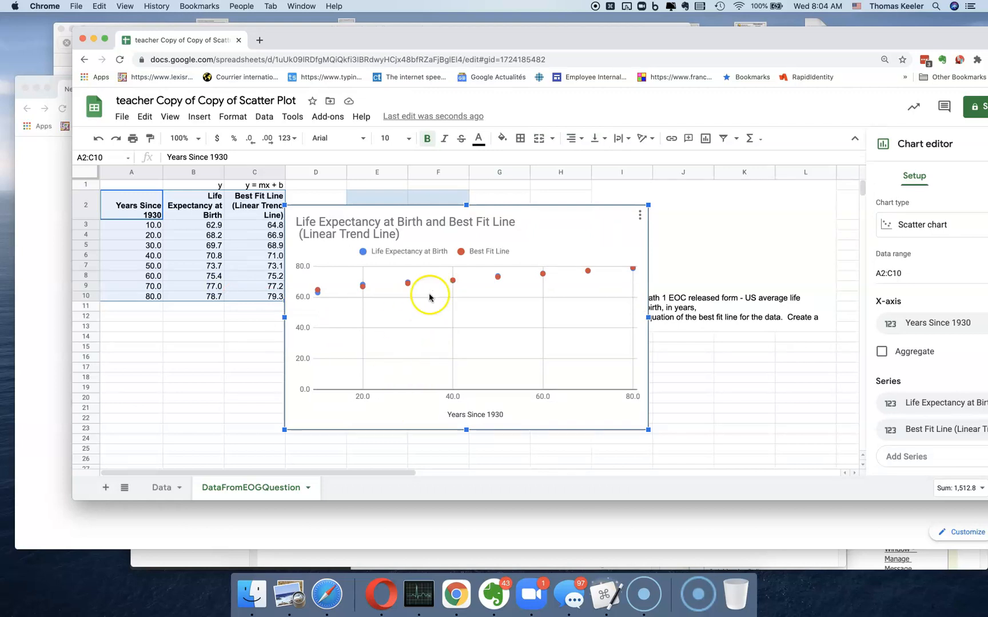
mouse_move(404, 345)
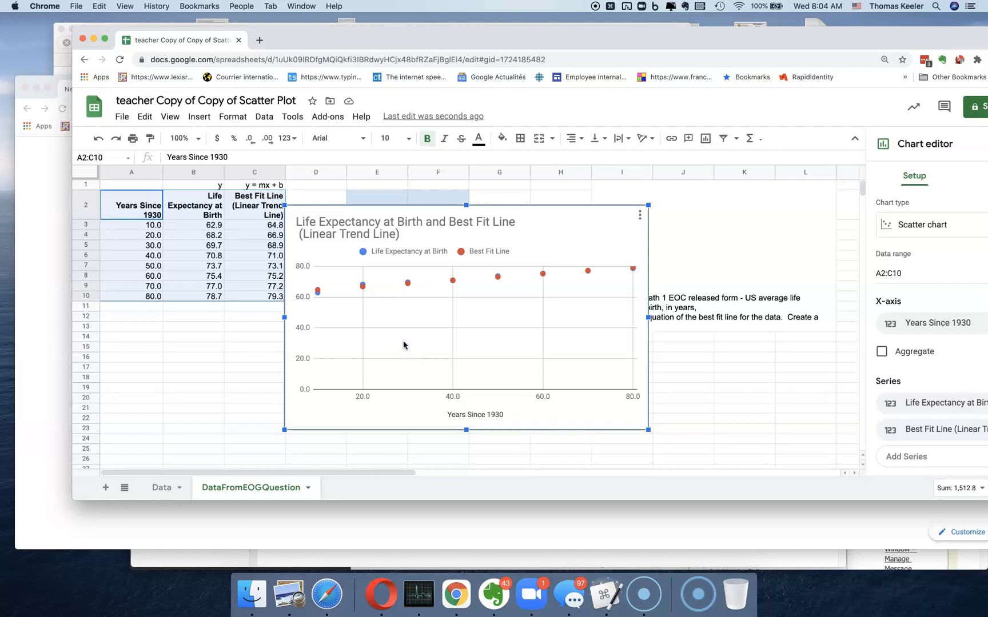
mouse_move(760, 280)
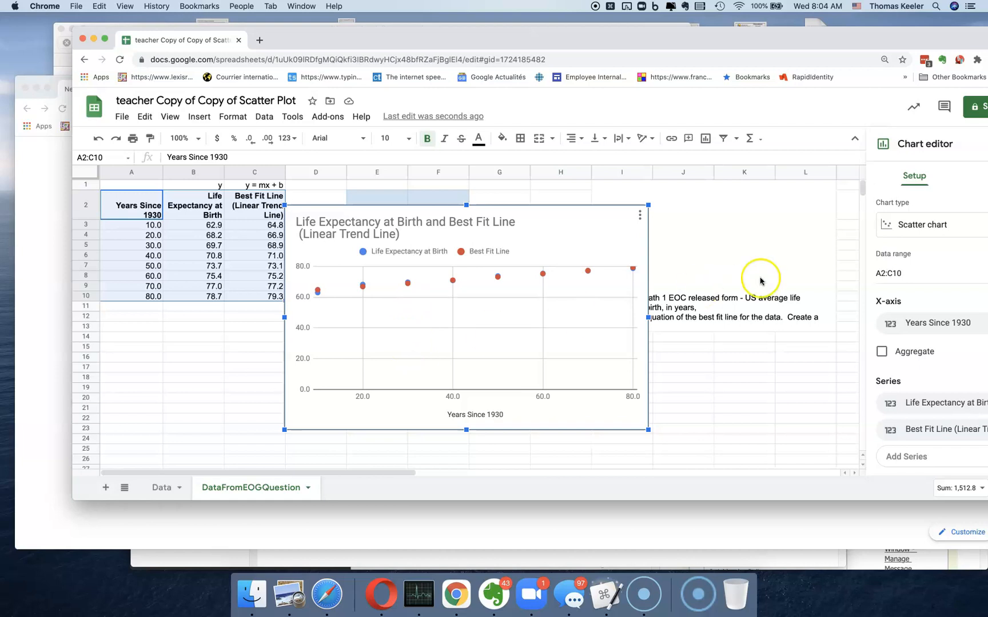
mouse_move(340, 312)
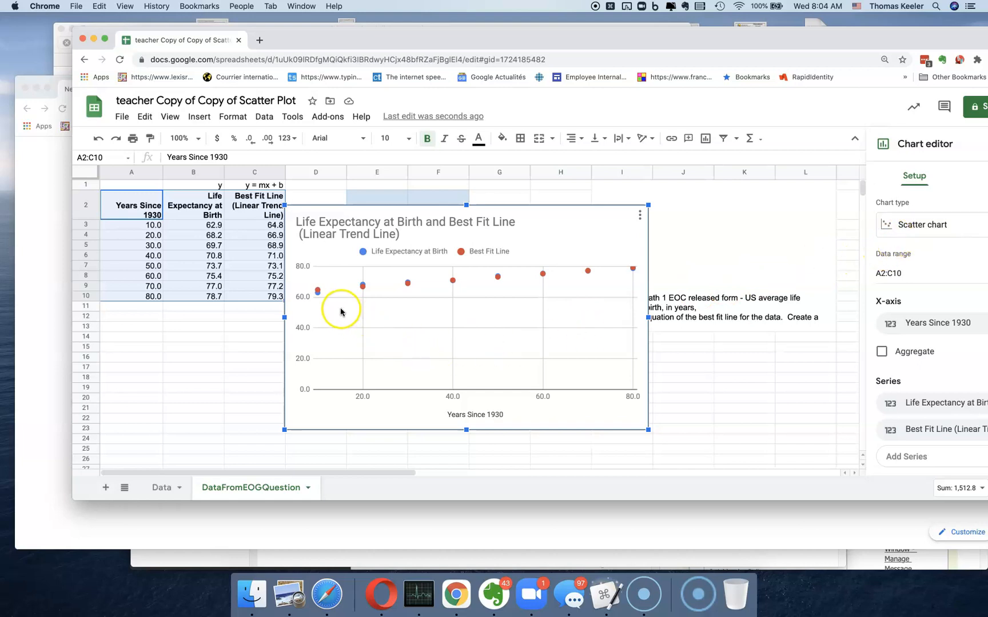
mouse_move(381, 272)
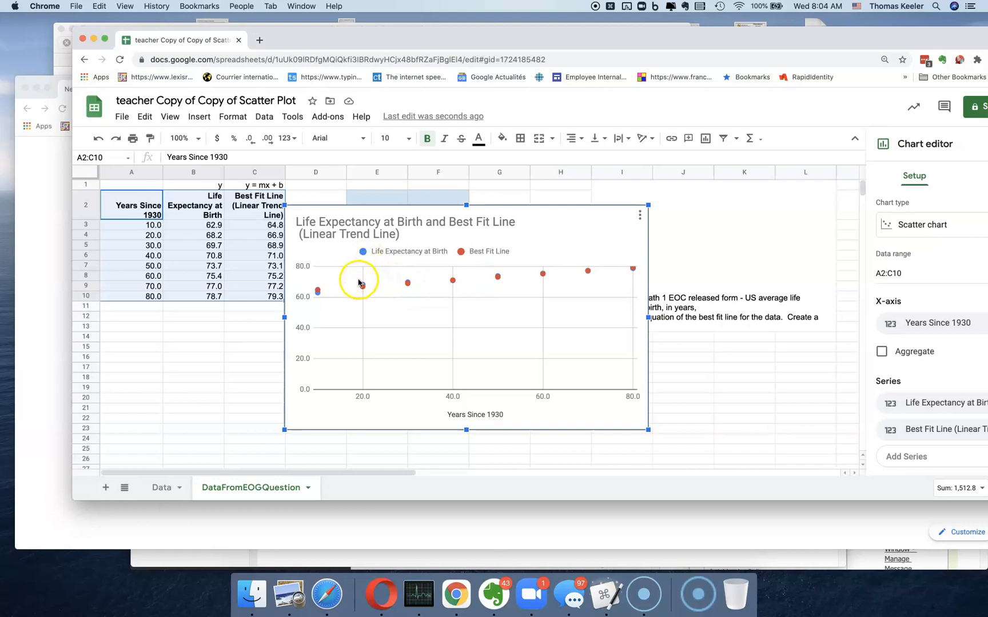
mouse_move(373, 301)
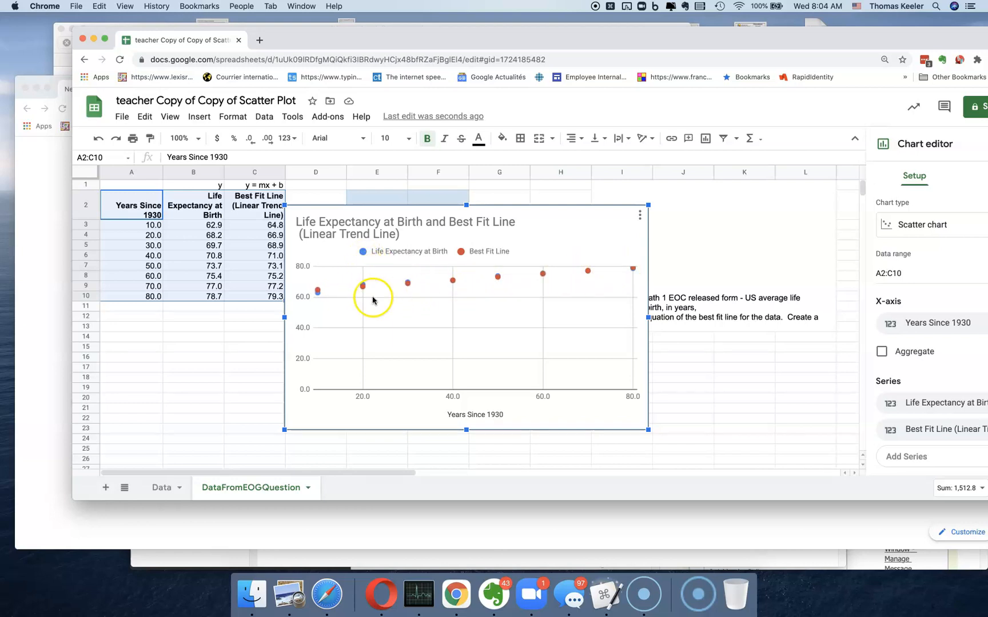
mouse_move(330, 300)
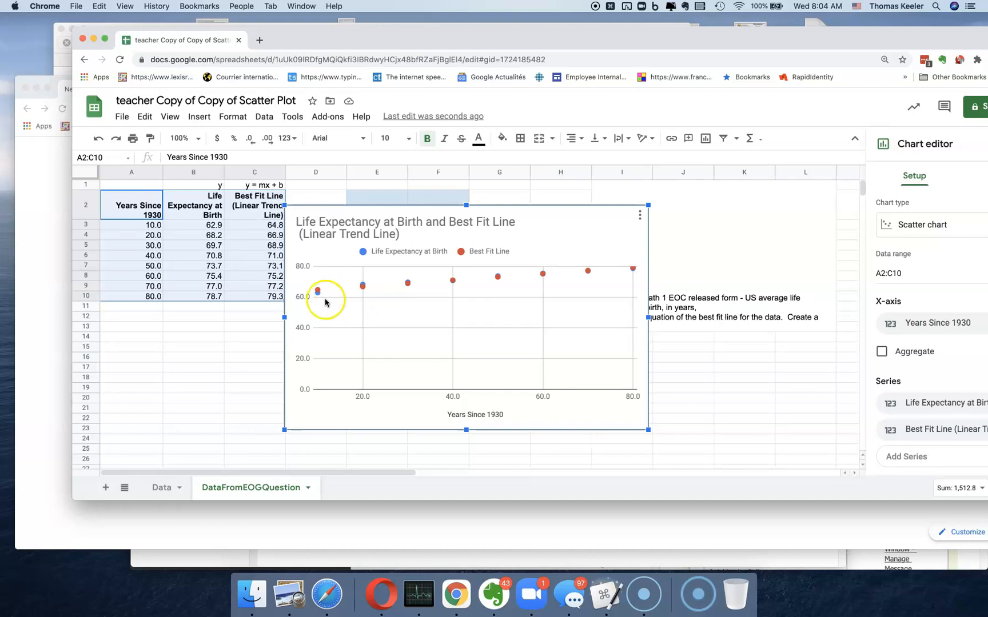
mouse_move(203, 392)
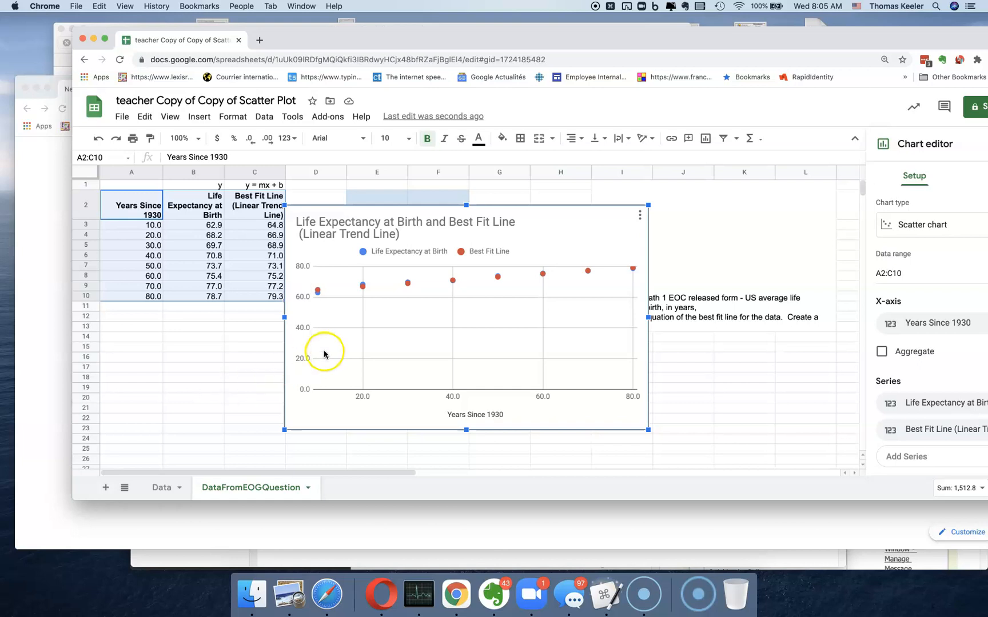
mouse_move(339, 405)
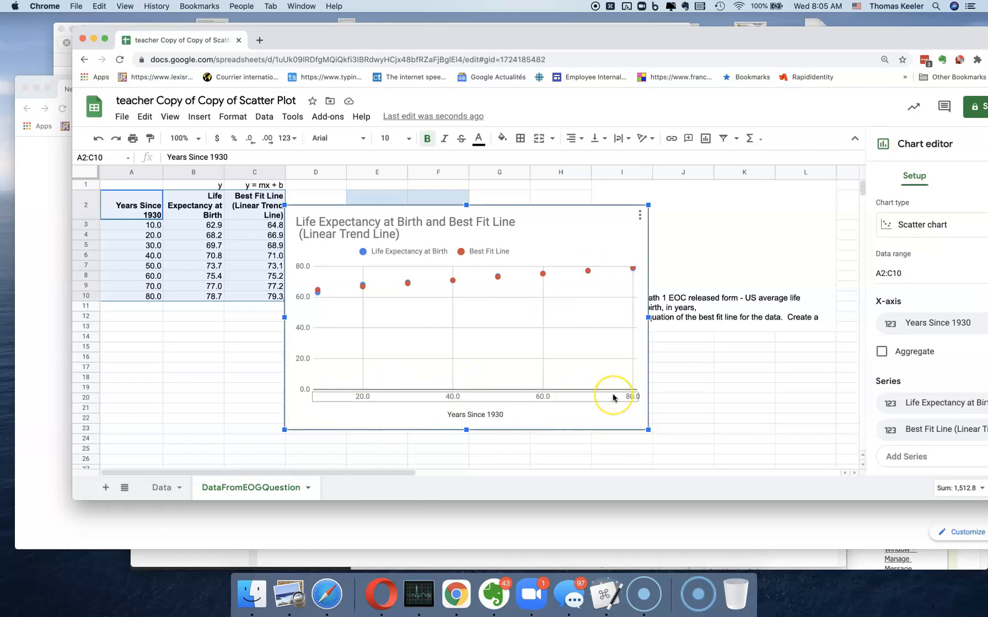
mouse_move(579, 406)
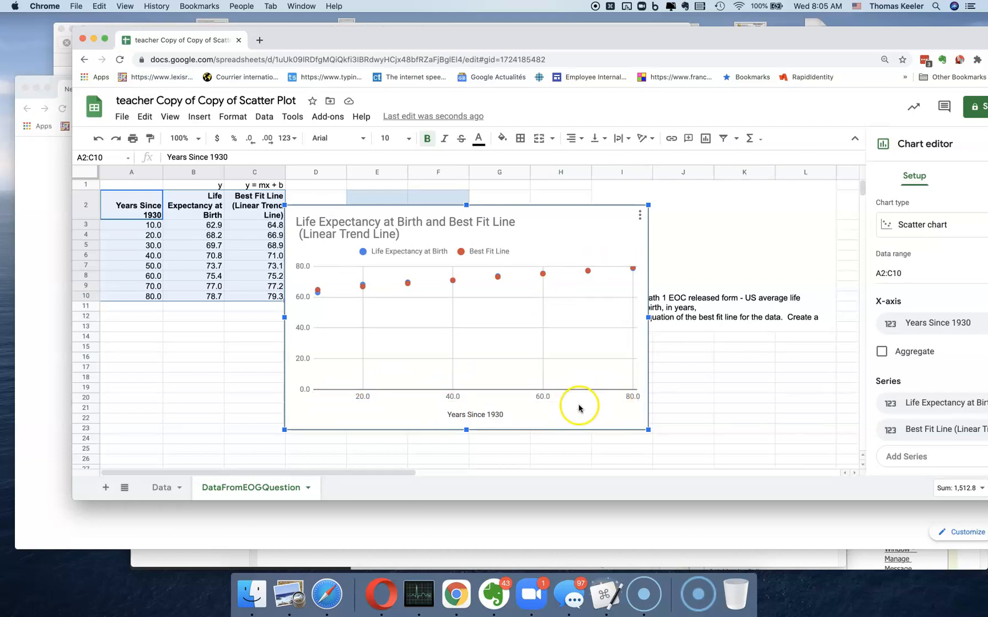
mouse_move(609, 274)
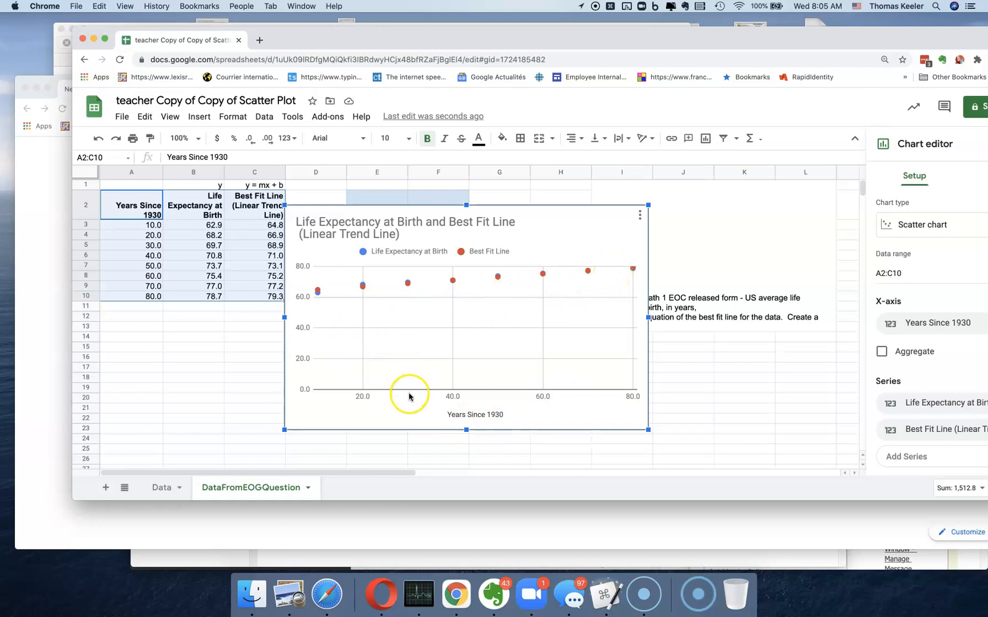
mouse_move(394, 245)
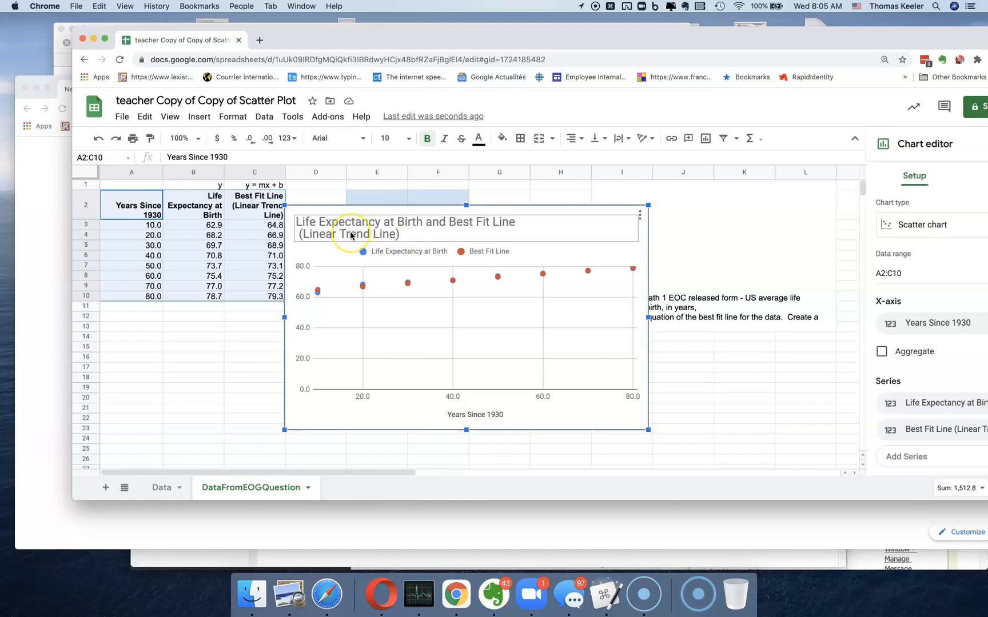
mouse_move(598, 360)
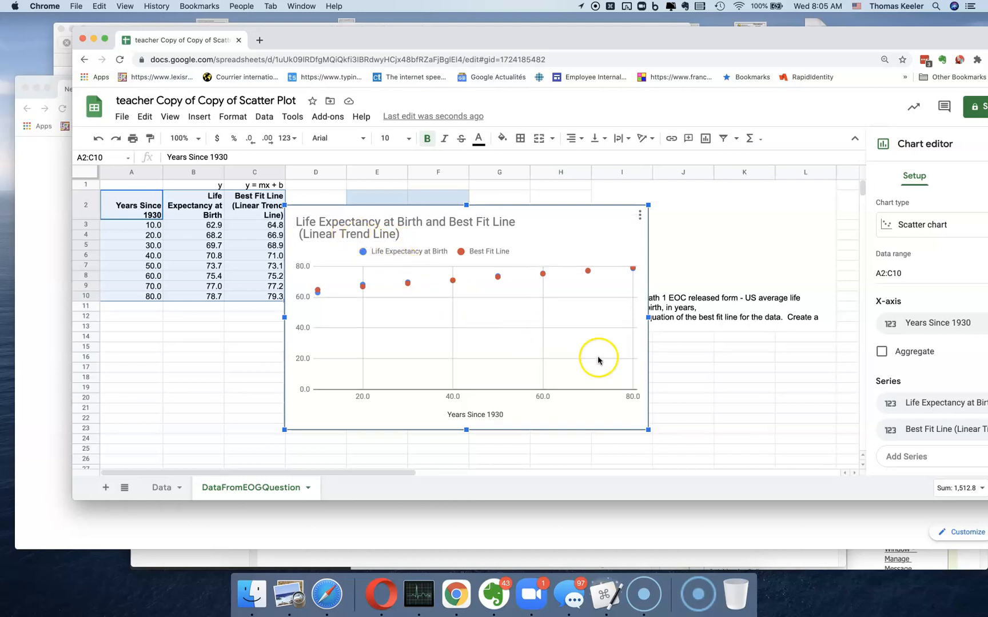
mouse_move(612, 363)
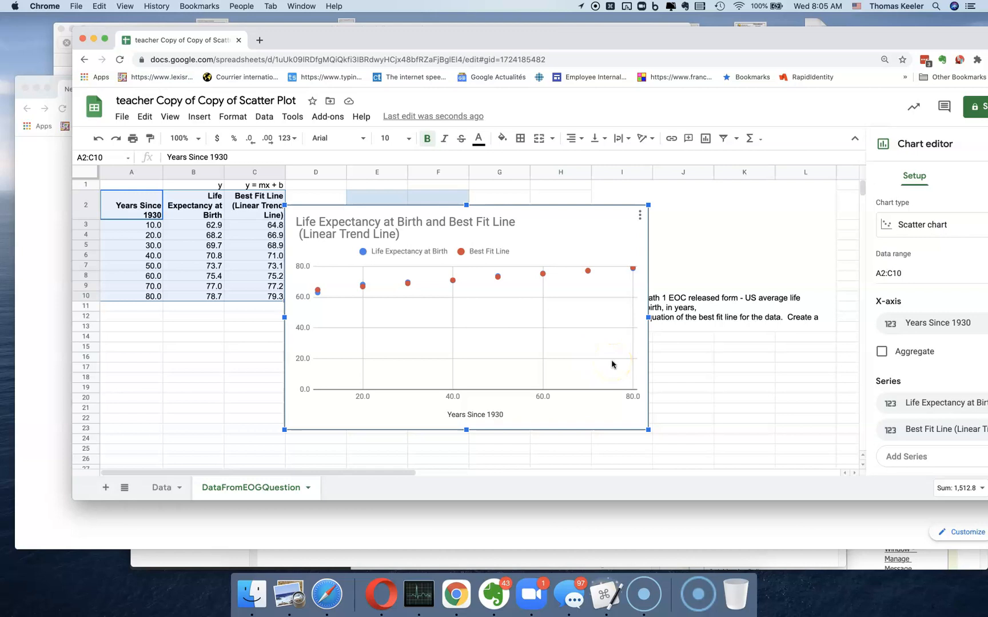
mouse_move(231, 452)
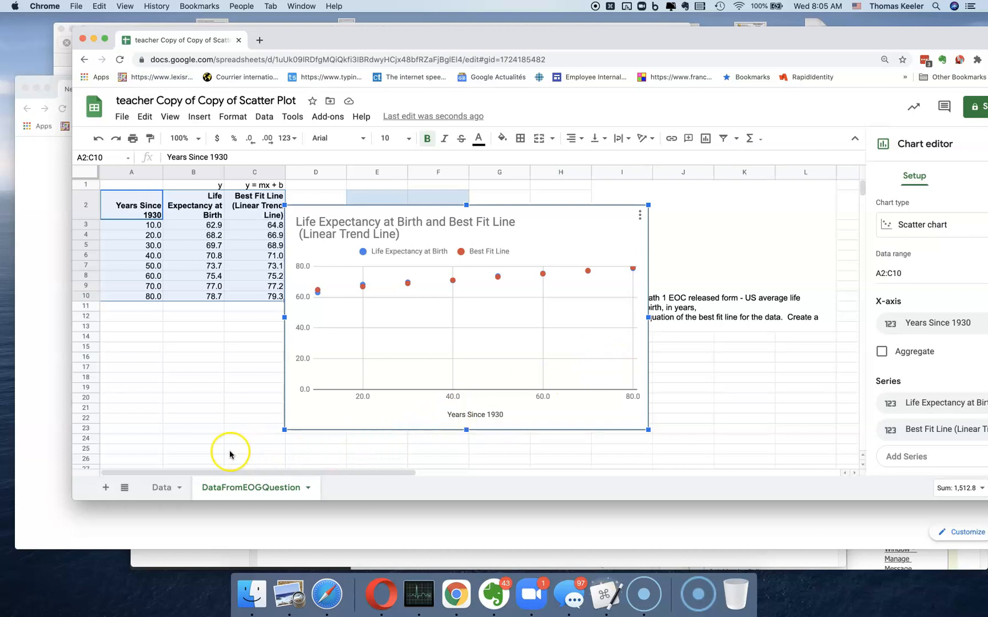
mouse_move(227, 466)
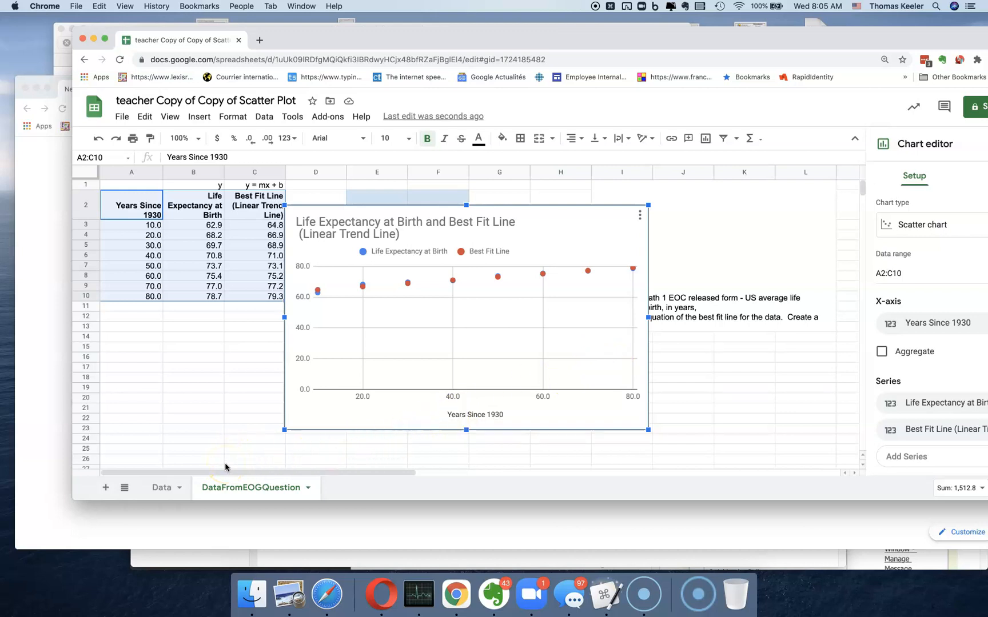
mouse_move(281, 411)
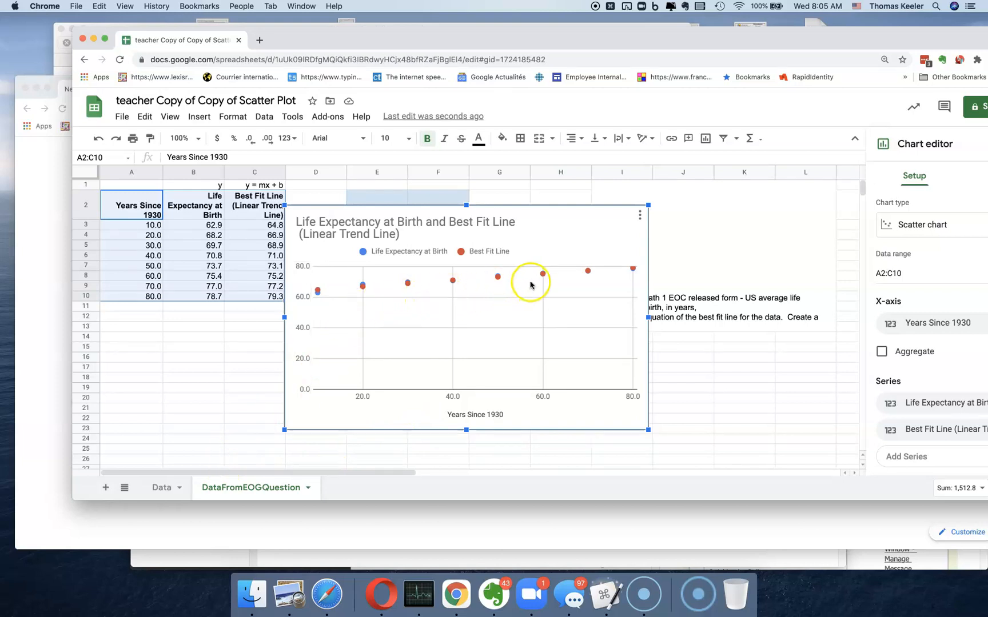
mouse_move(620, 276)
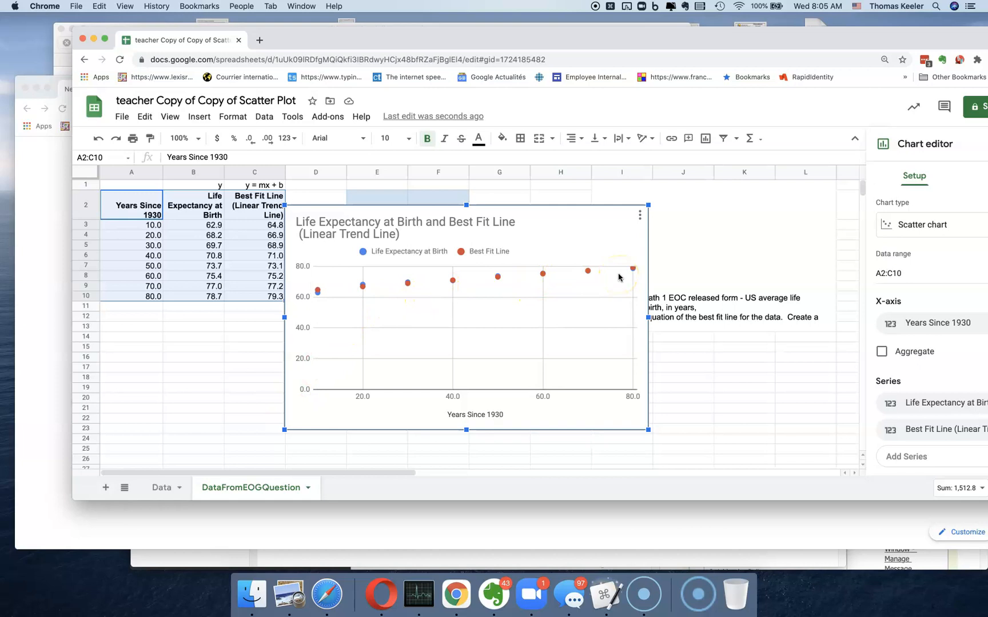
mouse_move(344, 347)
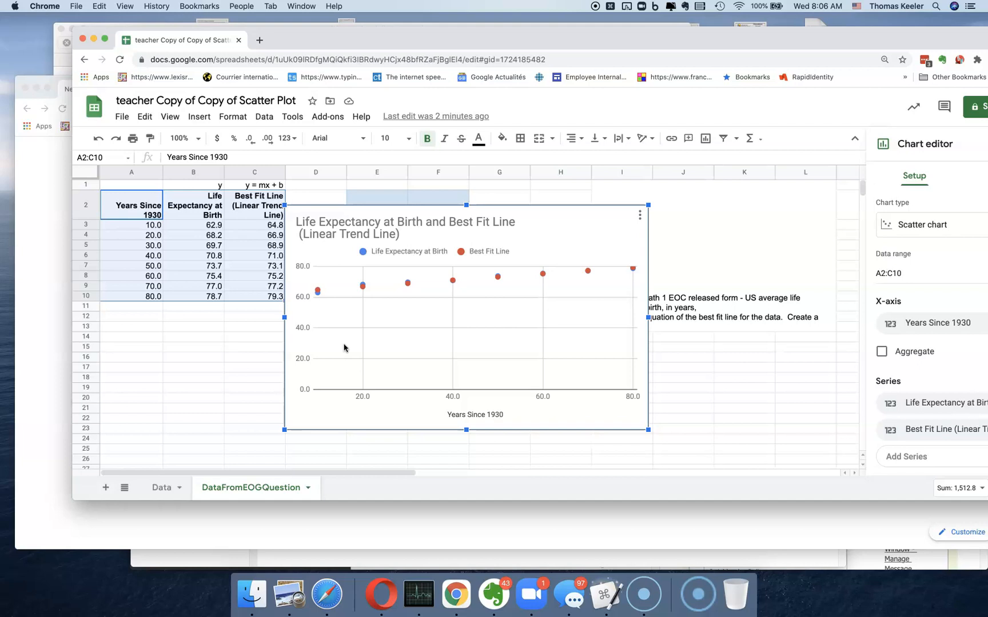
mouse_move(335, 422)
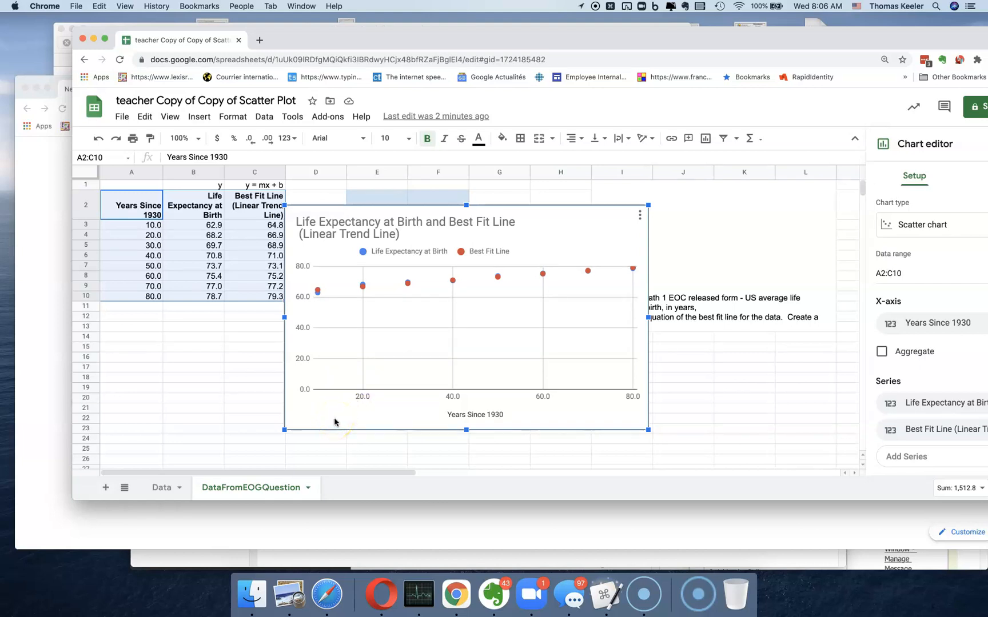
mouse_move(133, 544)
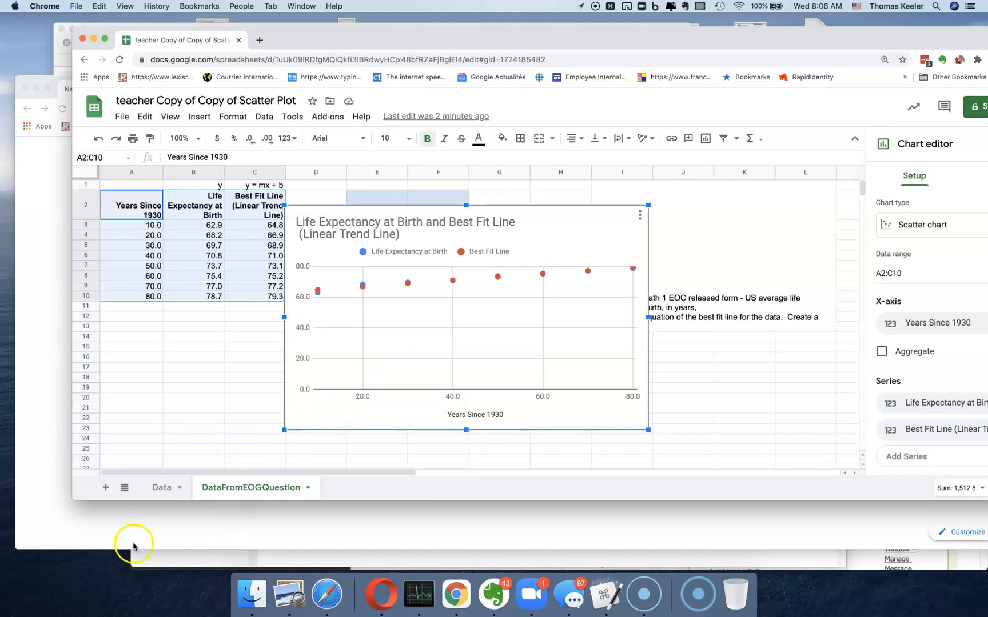